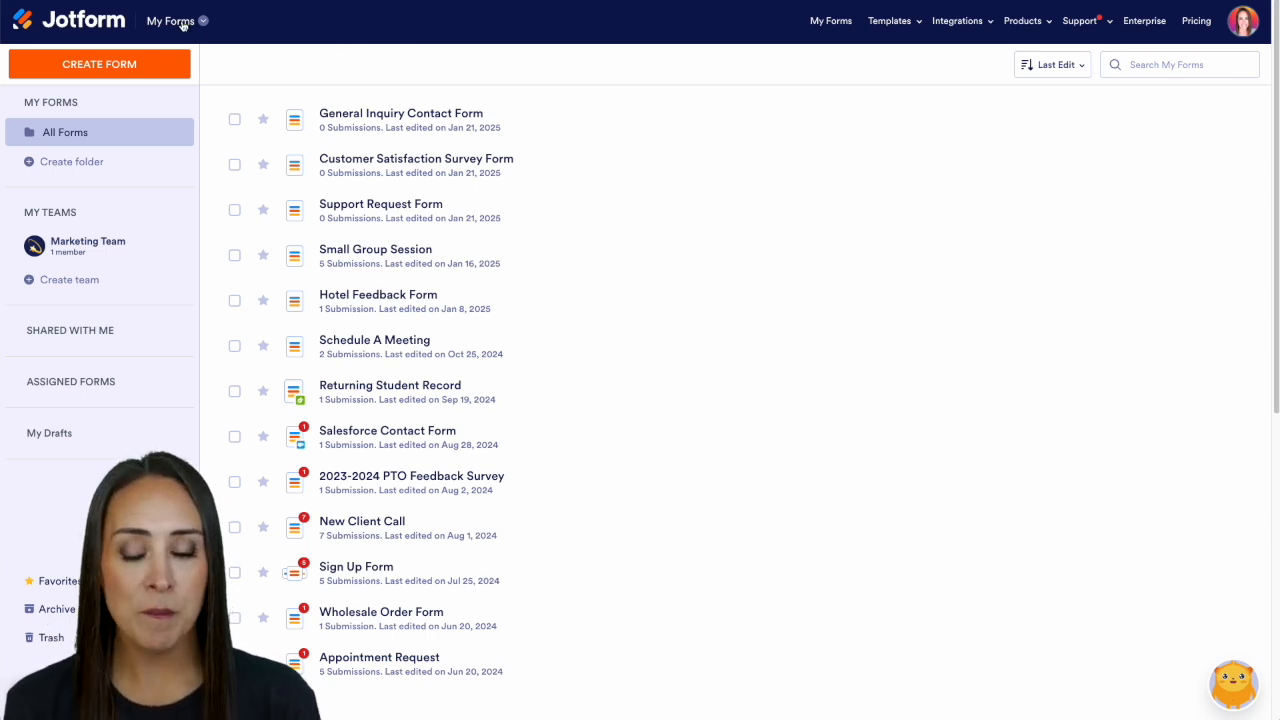
- Switch to My Agents and edit Julia: Guest Relations Specialist
click(207, 20)
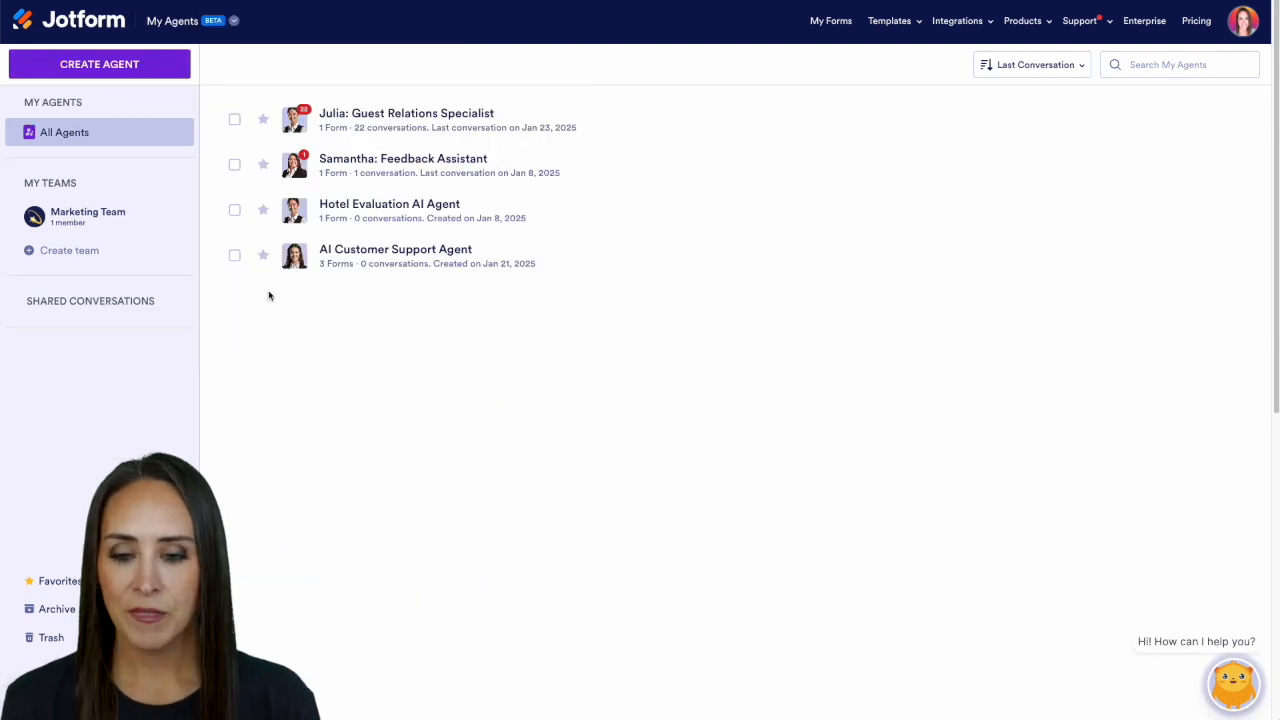
mouse_move(460, 172)
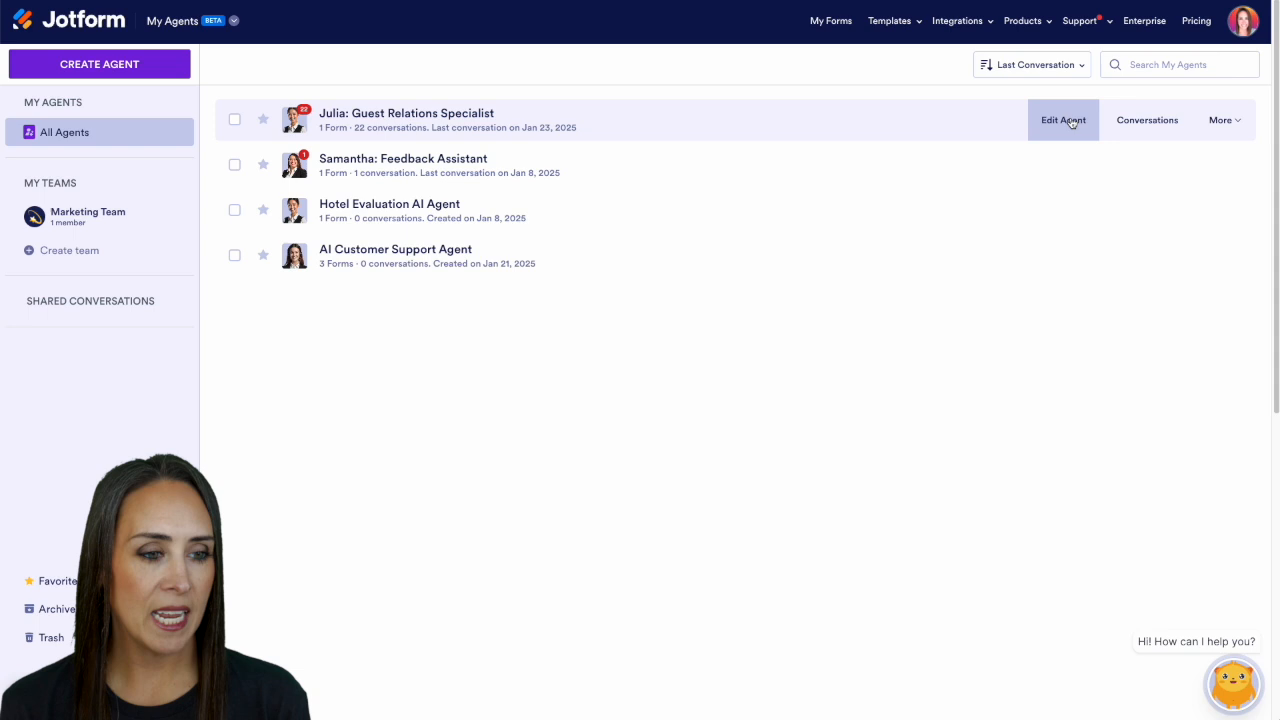
click(1063, 120)
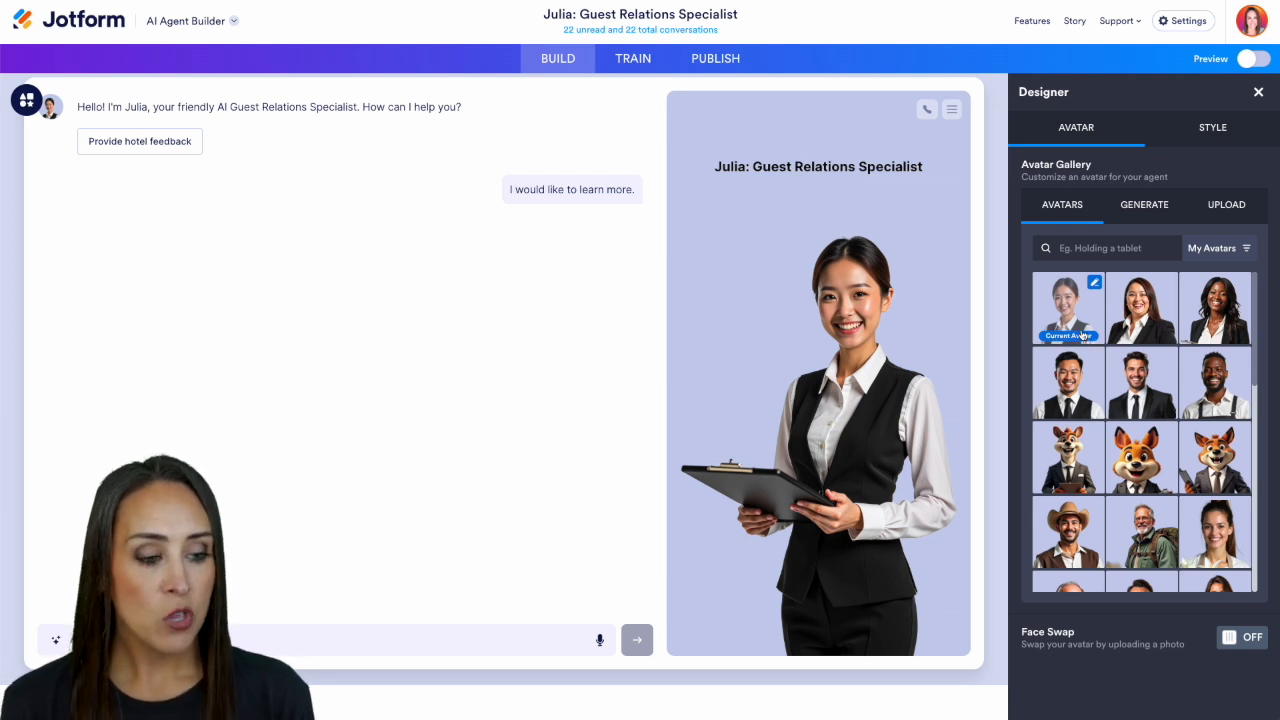
mouse_move(1142, 320)
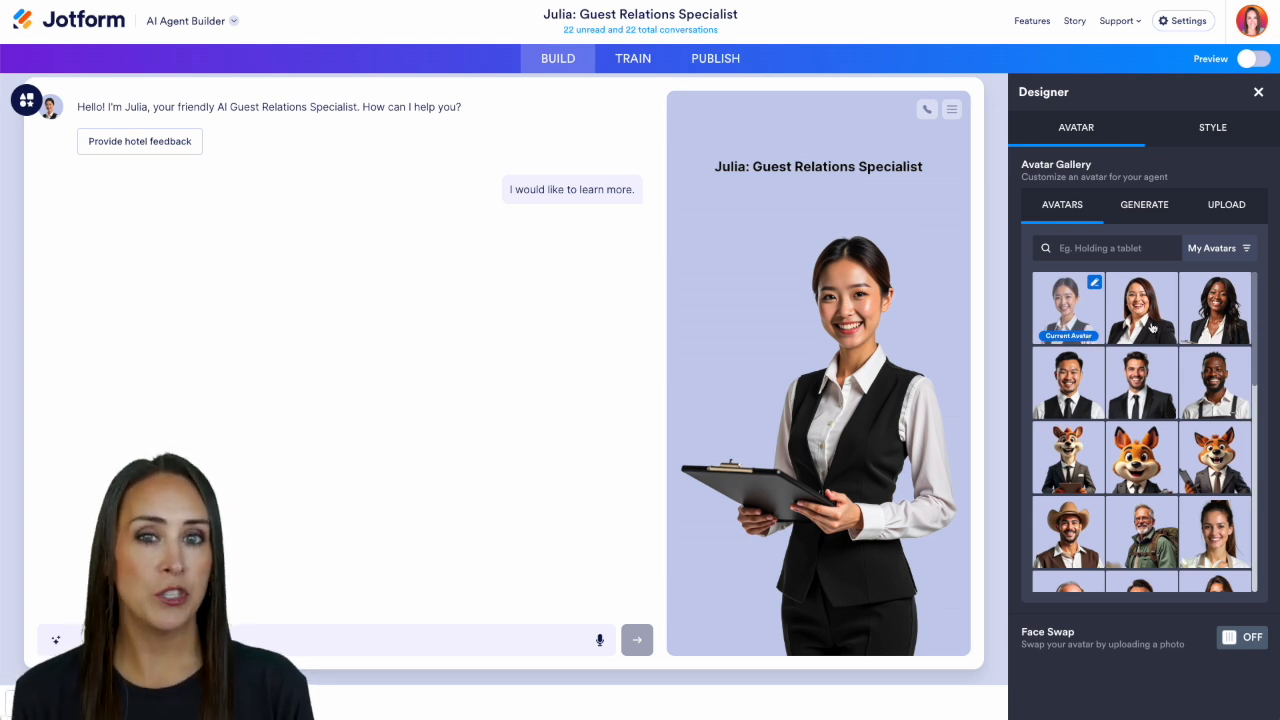
mouse_move(1143, 310)
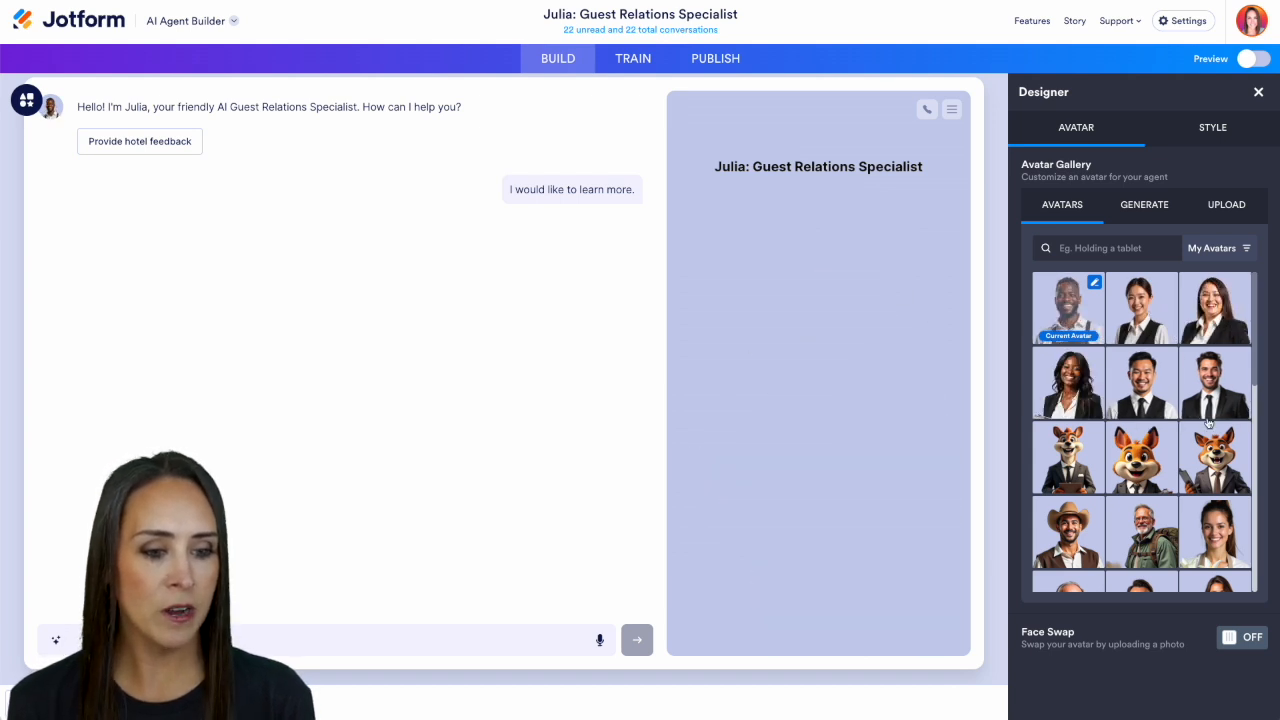
click(1069, 308)
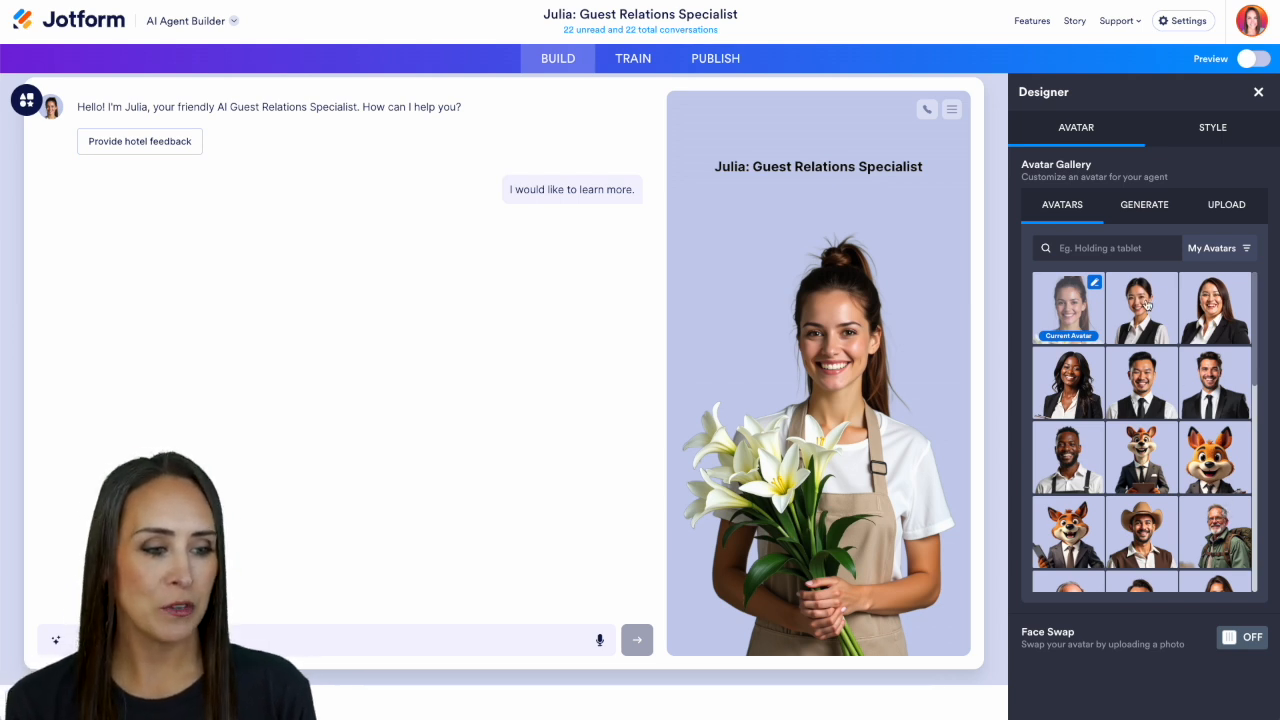
click(1143, 308)
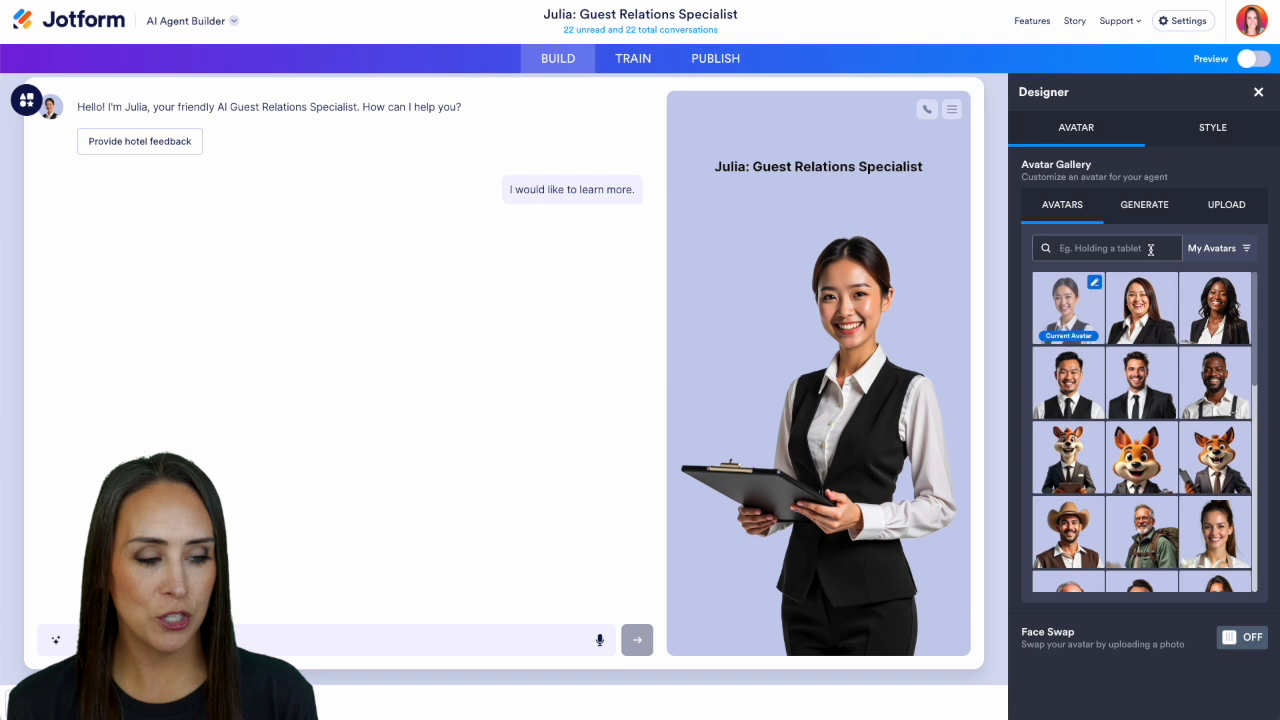
text(holding a tablet)
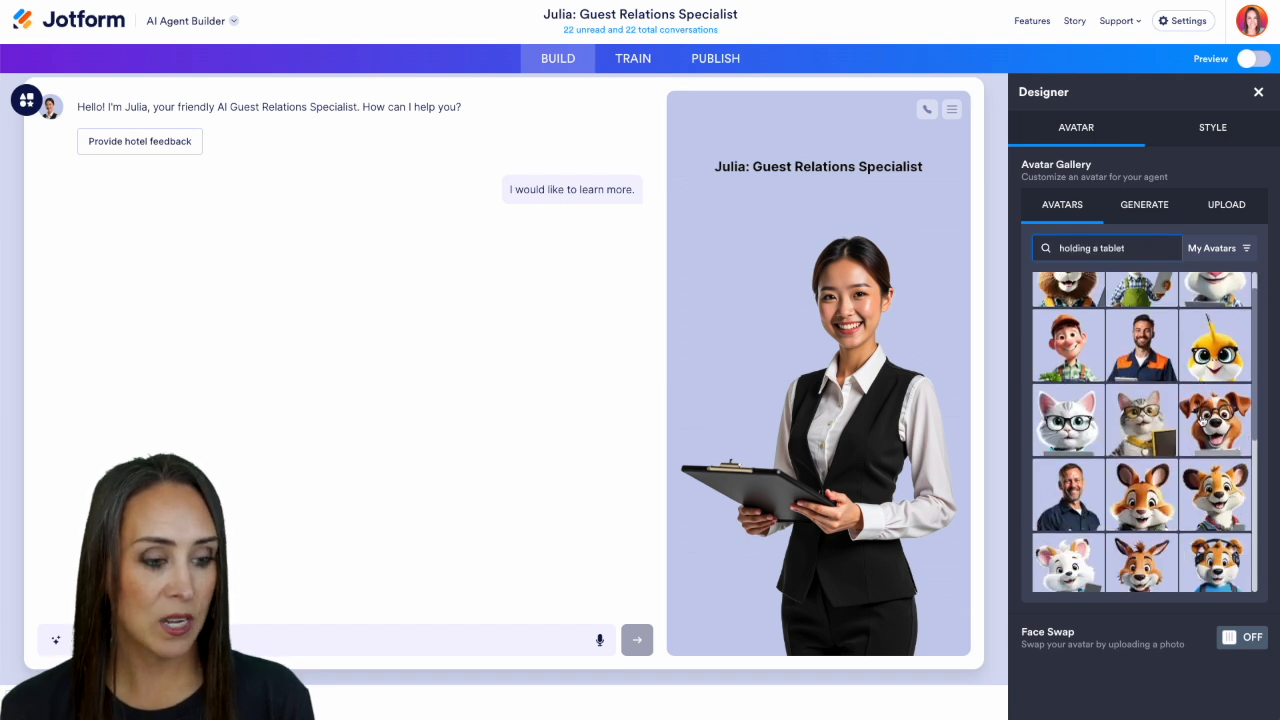
scroll(down, 3)
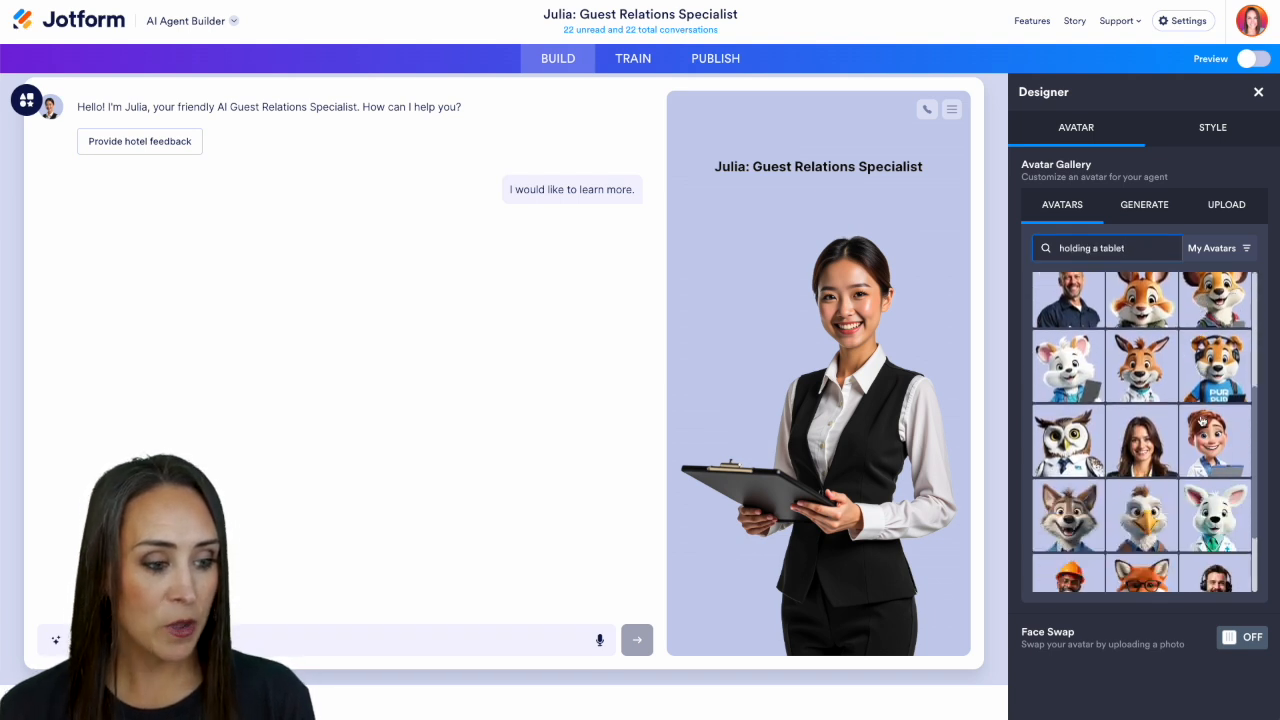
scroll(down, 3)
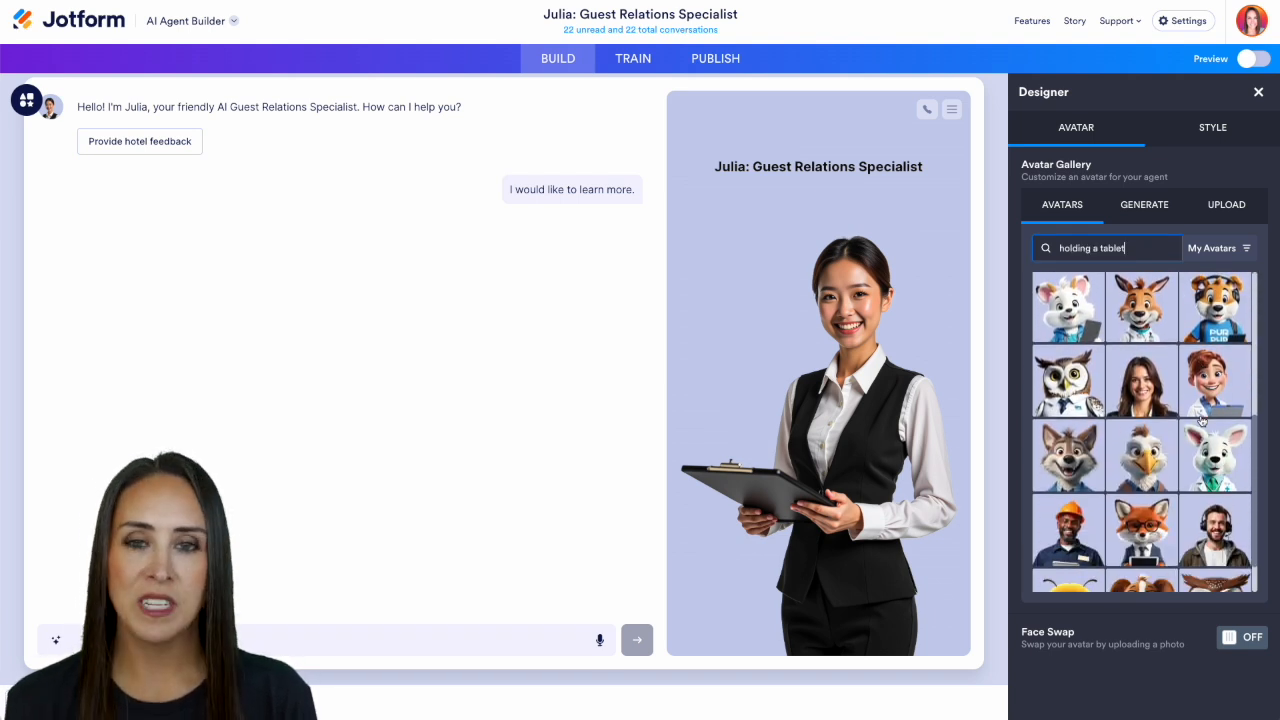
scroll(down, 3)
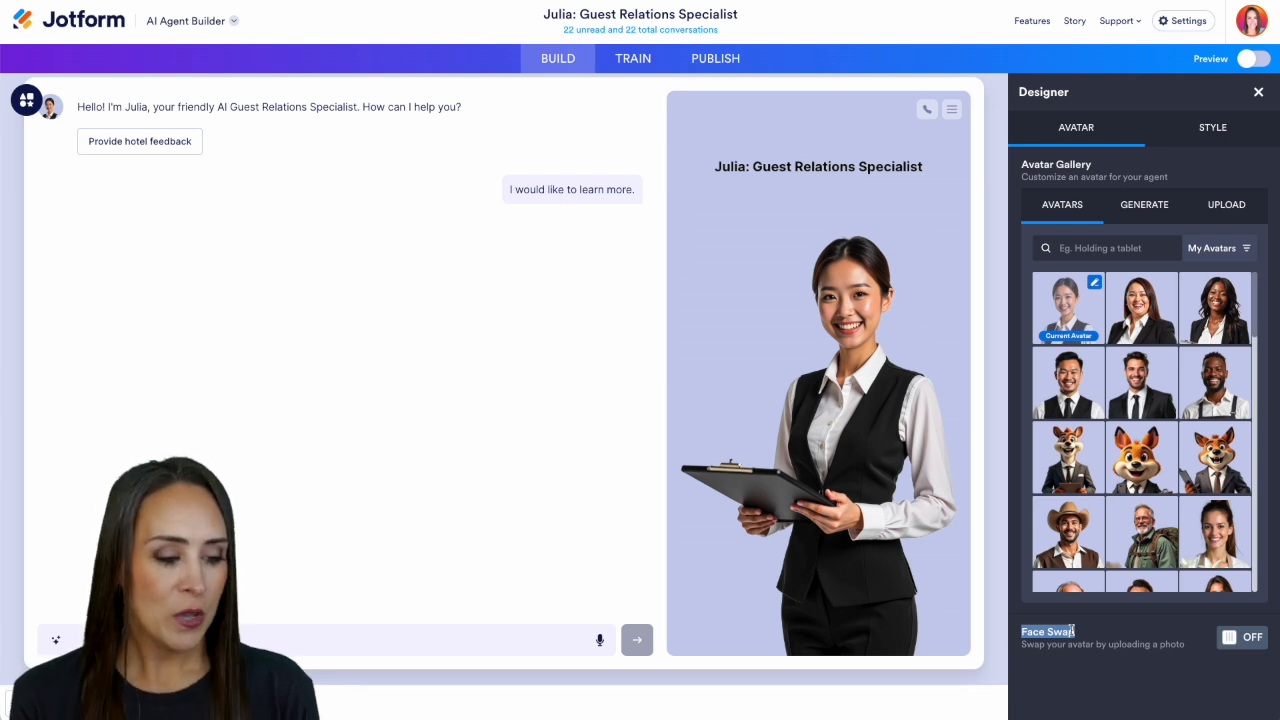
click(1242, 637)
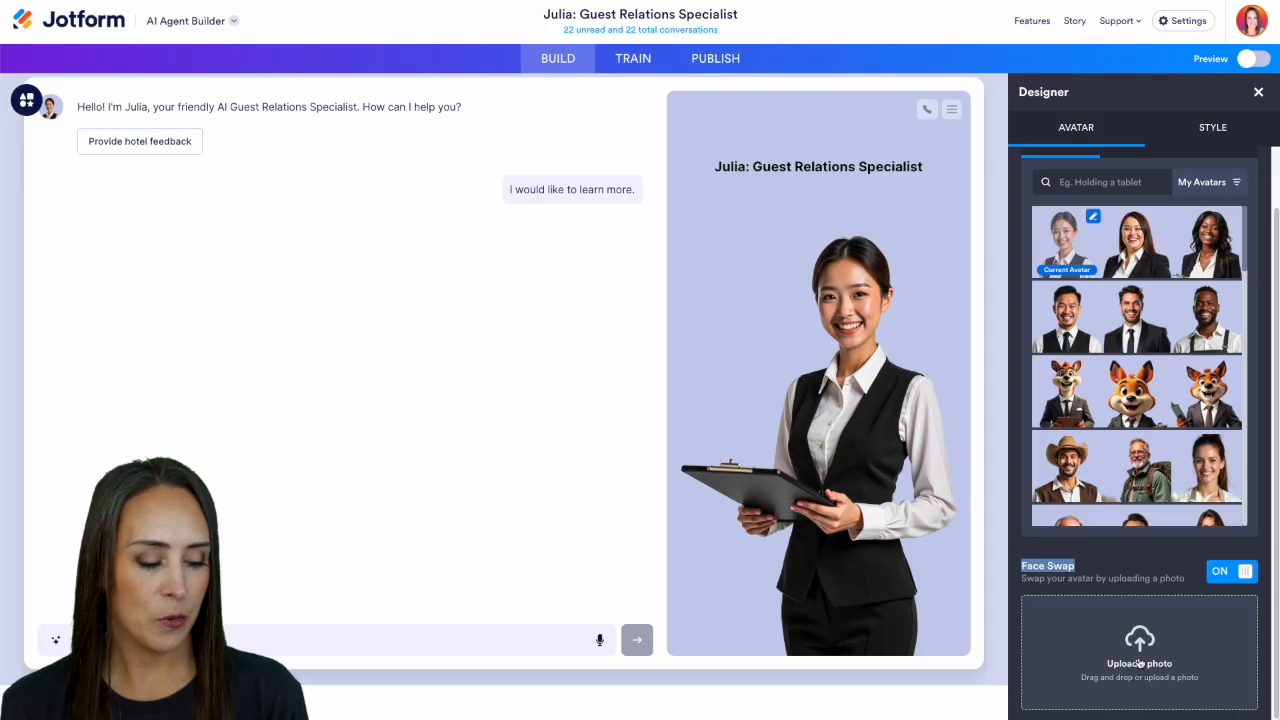
click(1139, 650)
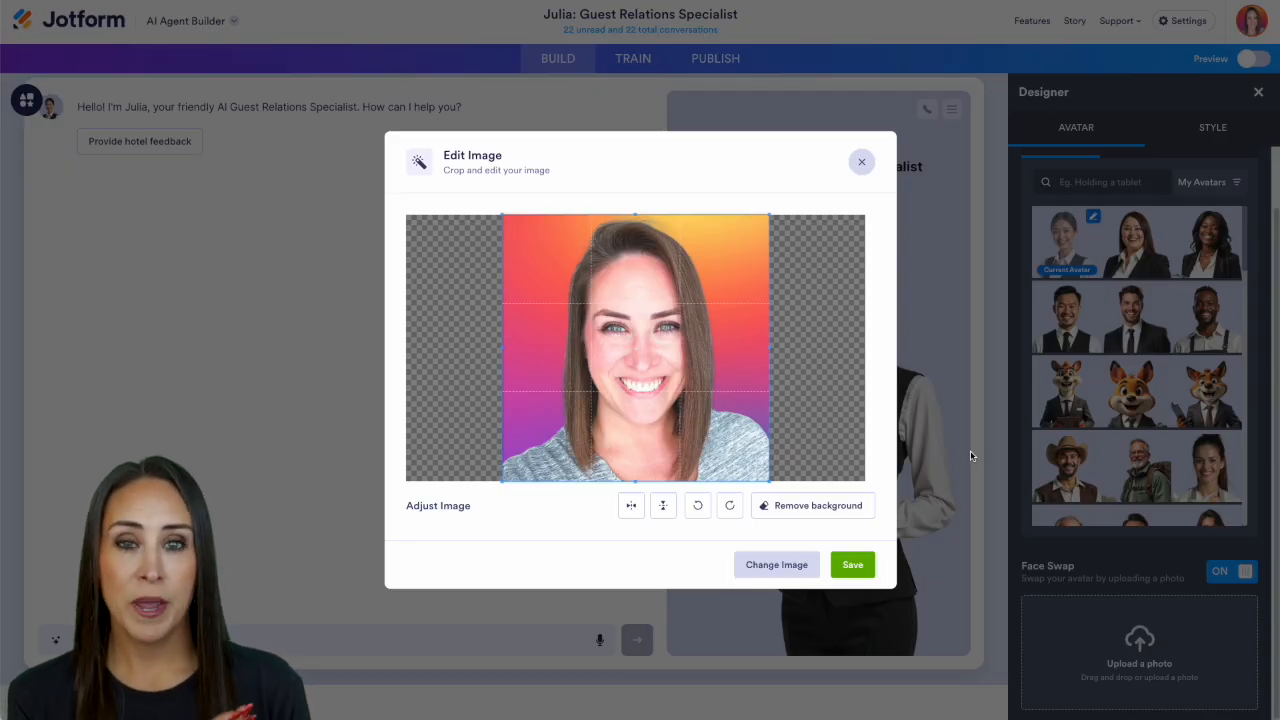
mouse_move(852, 564)
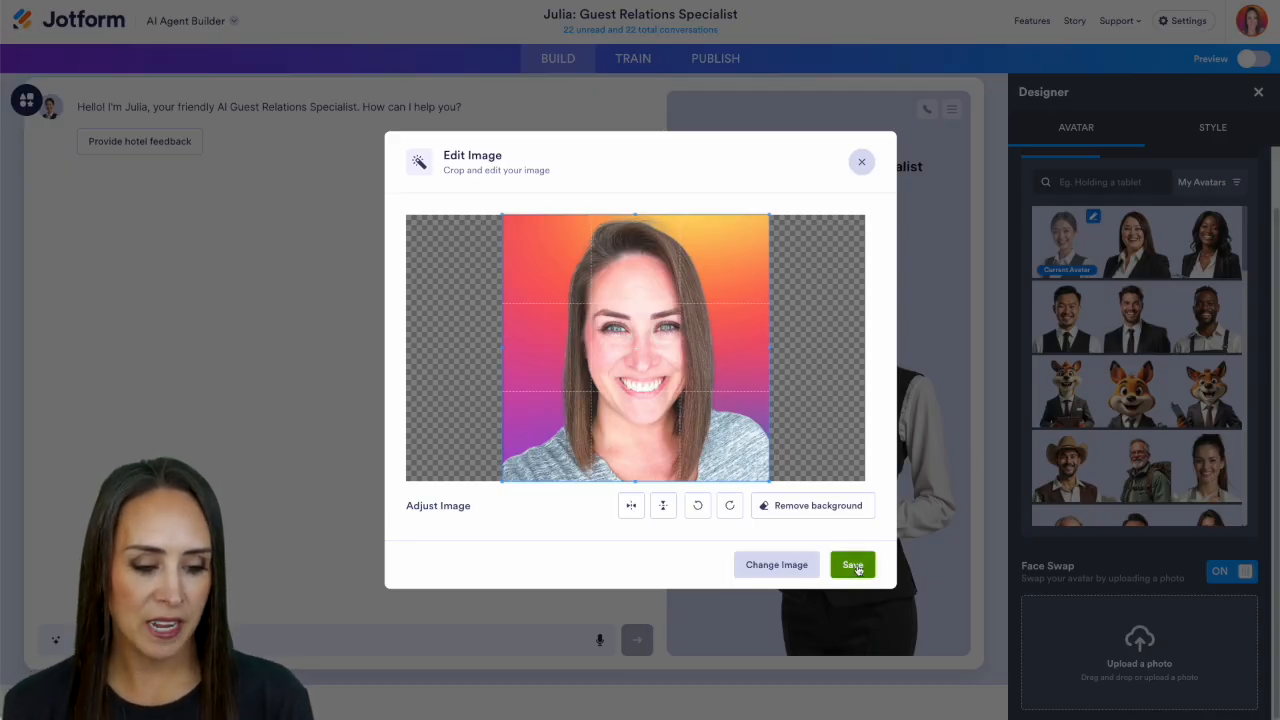
click(852, 564)
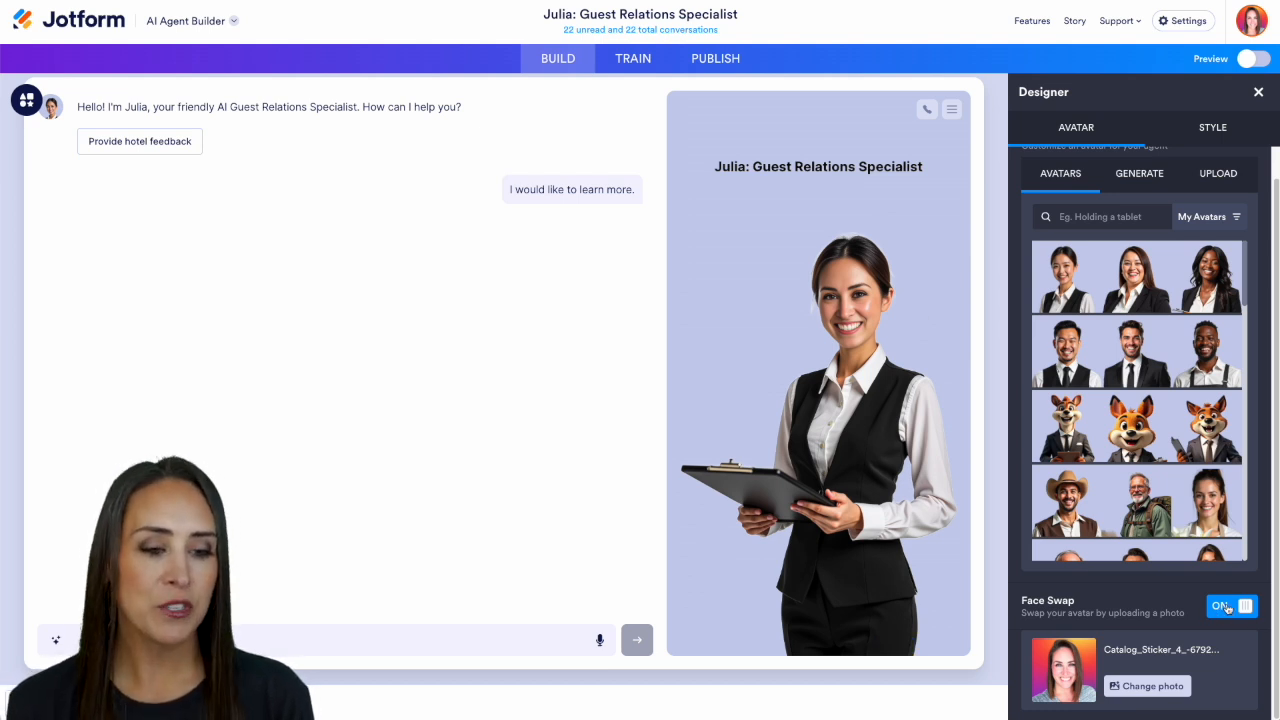
click(1232, 606)
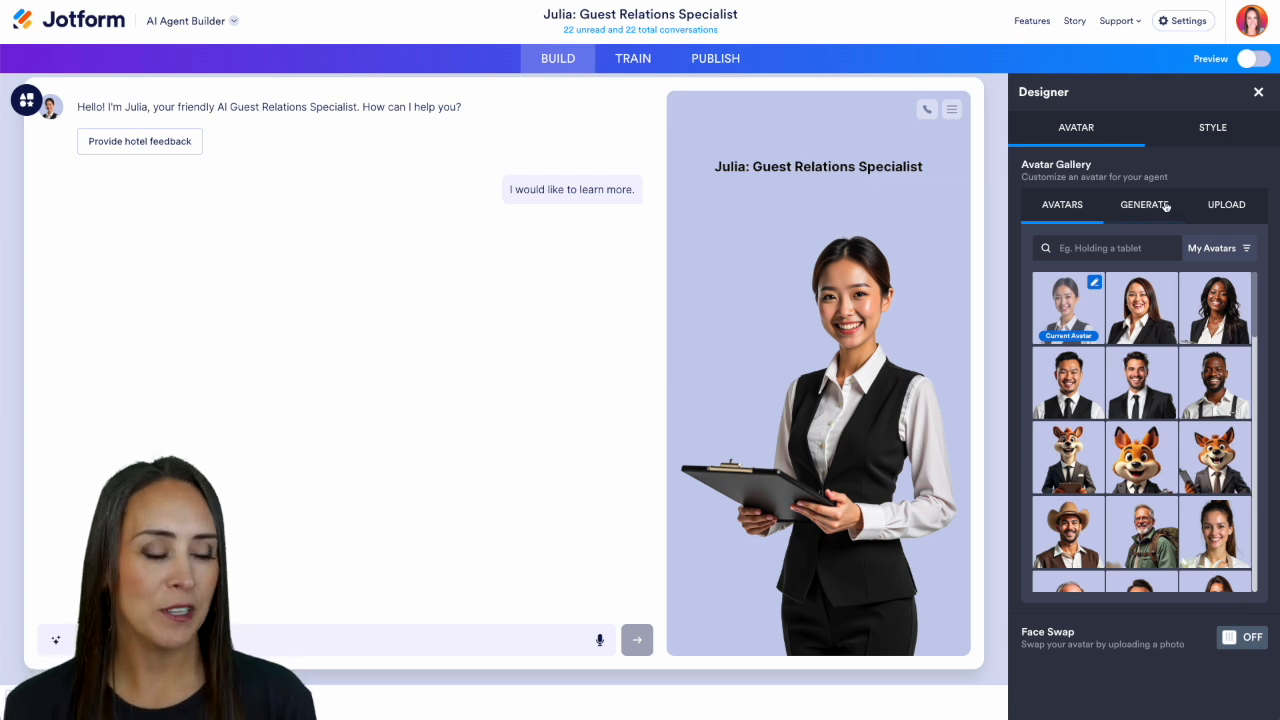
- Generate an avatar of a smiling male hotel concierge holding a clipboard
click(1143, 205)
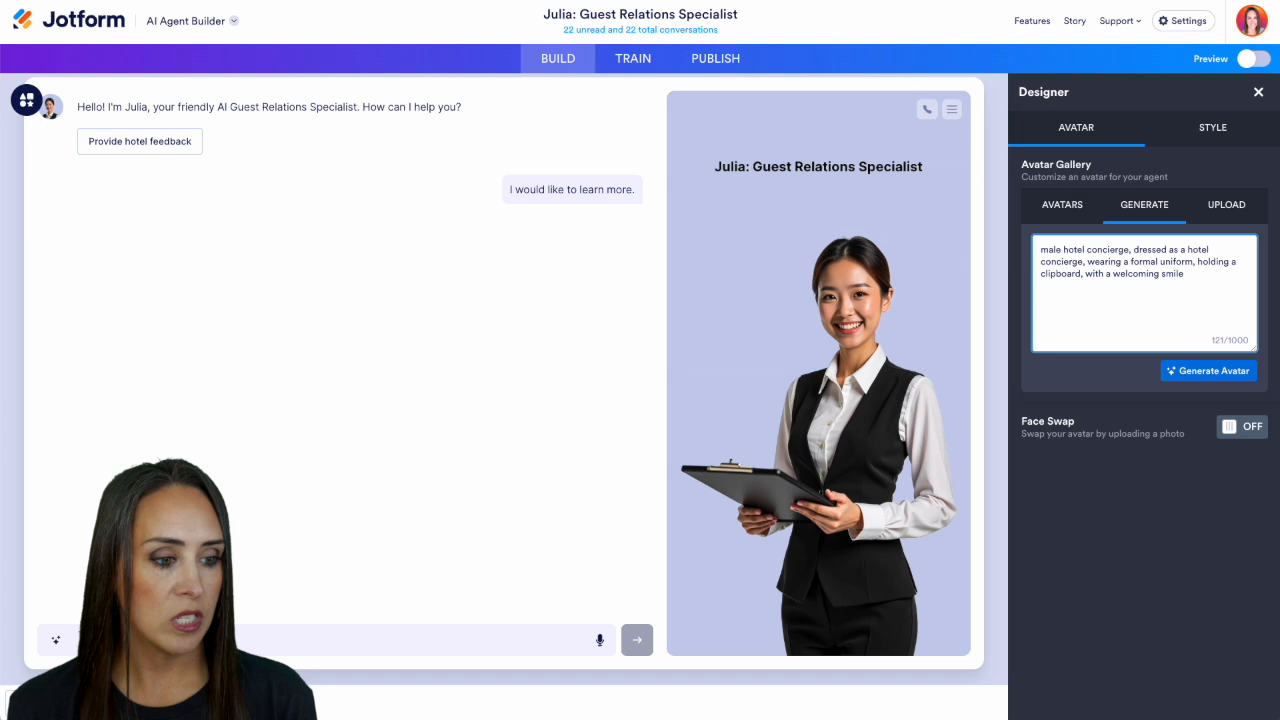
click(1208, 370)
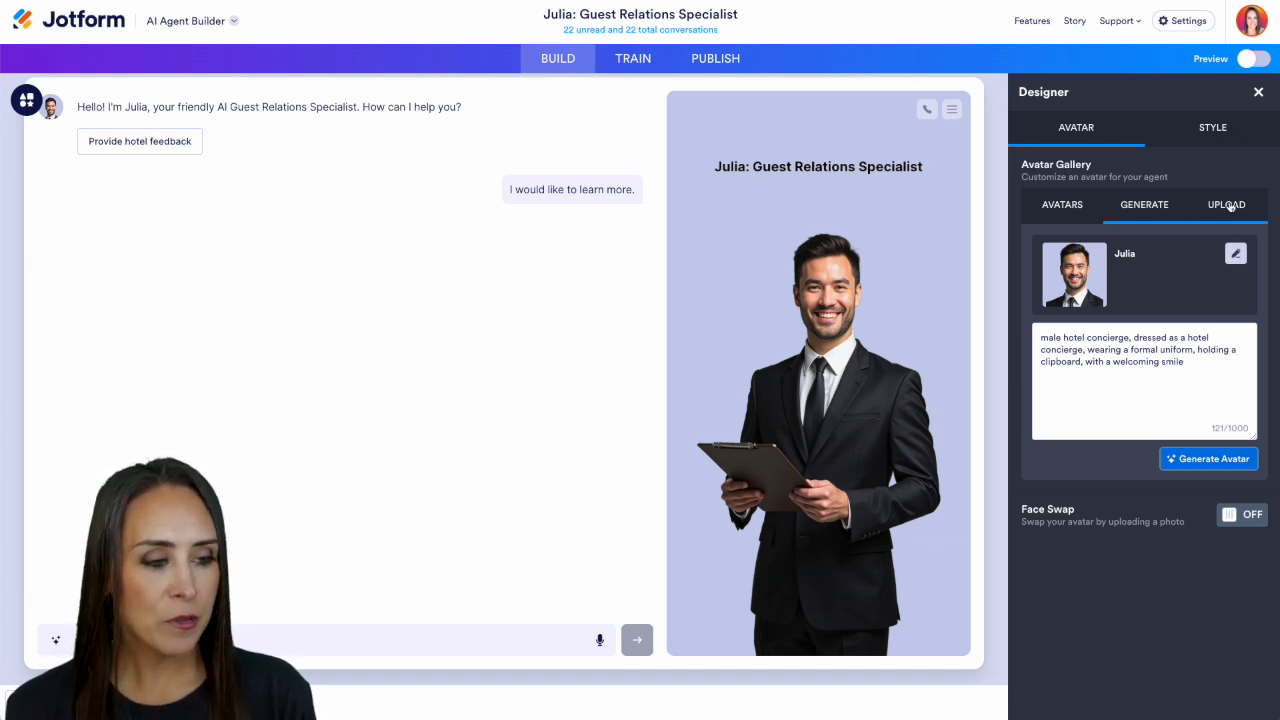
- Upload a background-removed photo avatar, then restore the clipboard-holding woman from the gallery
click(1225, 205)
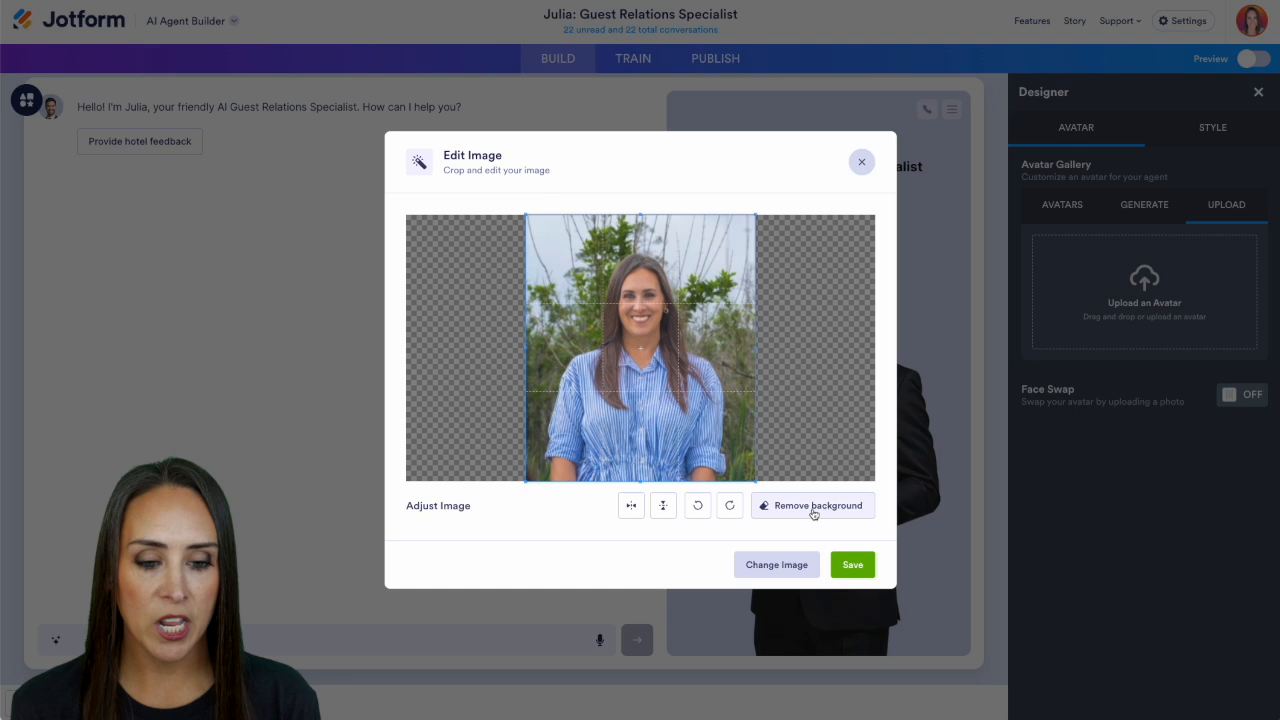
click(812, 505)
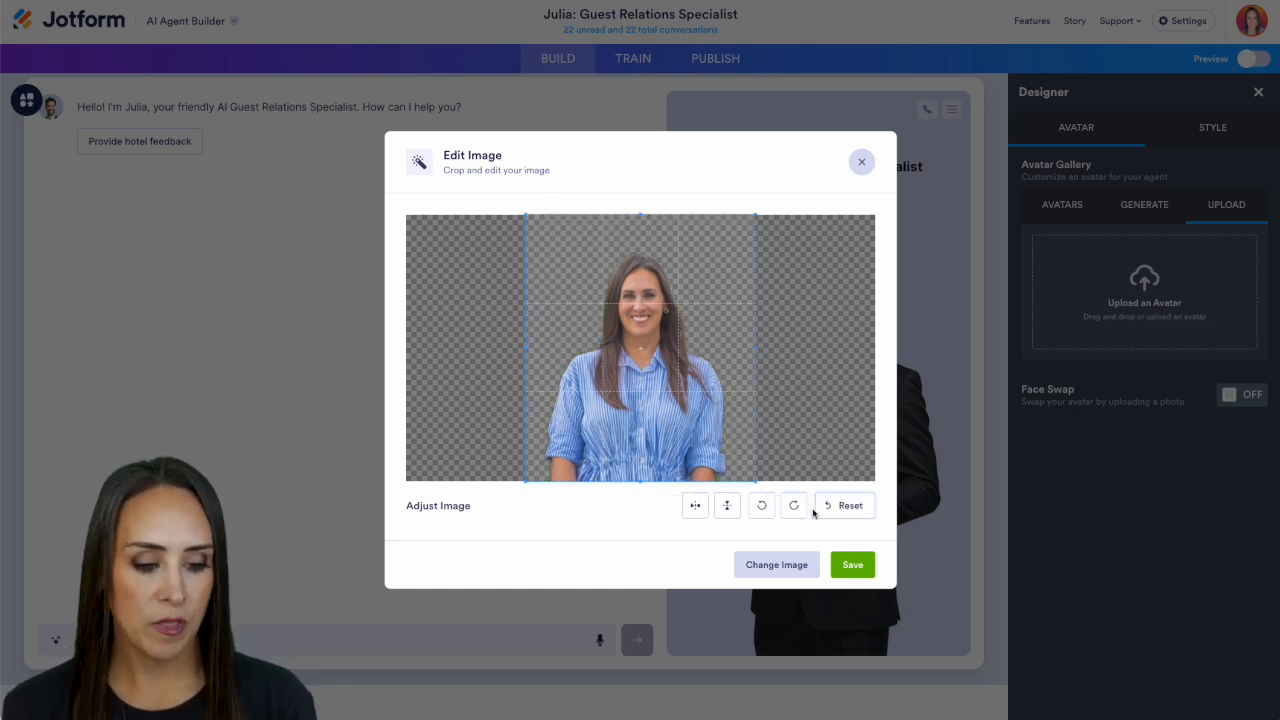
click(851, 564)
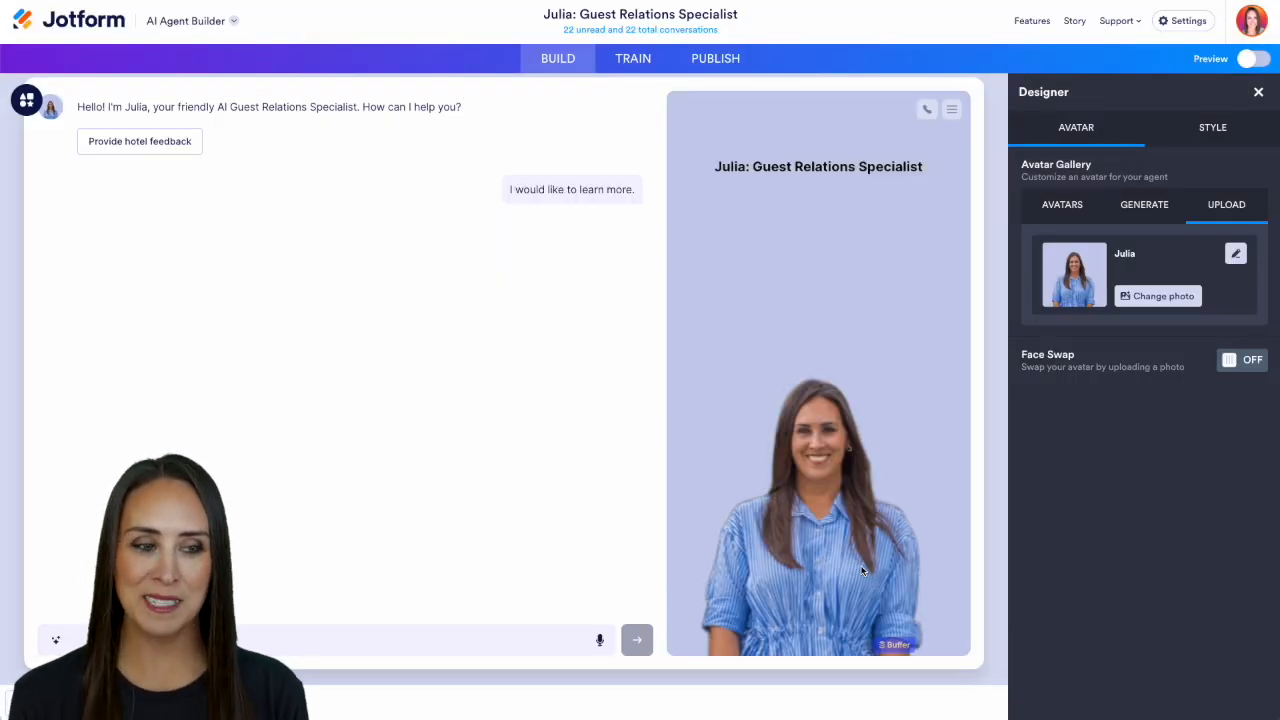
click(1062, 204)
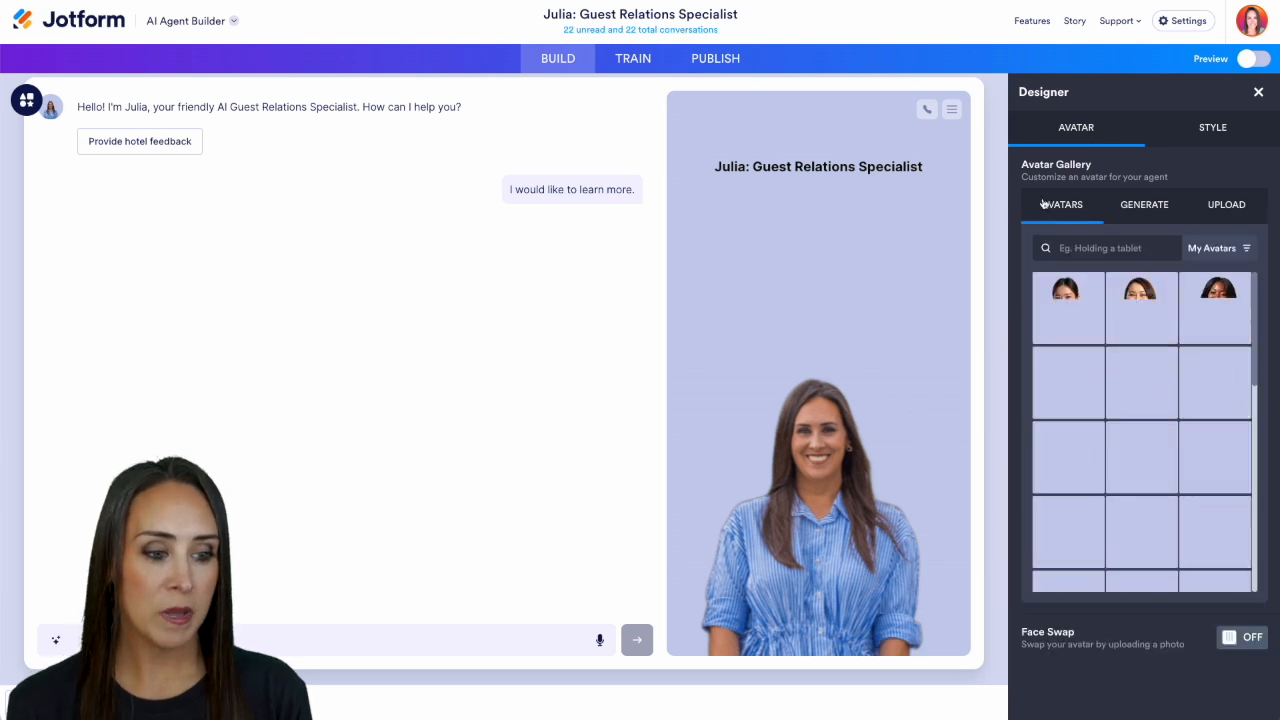
click(1068, 307)
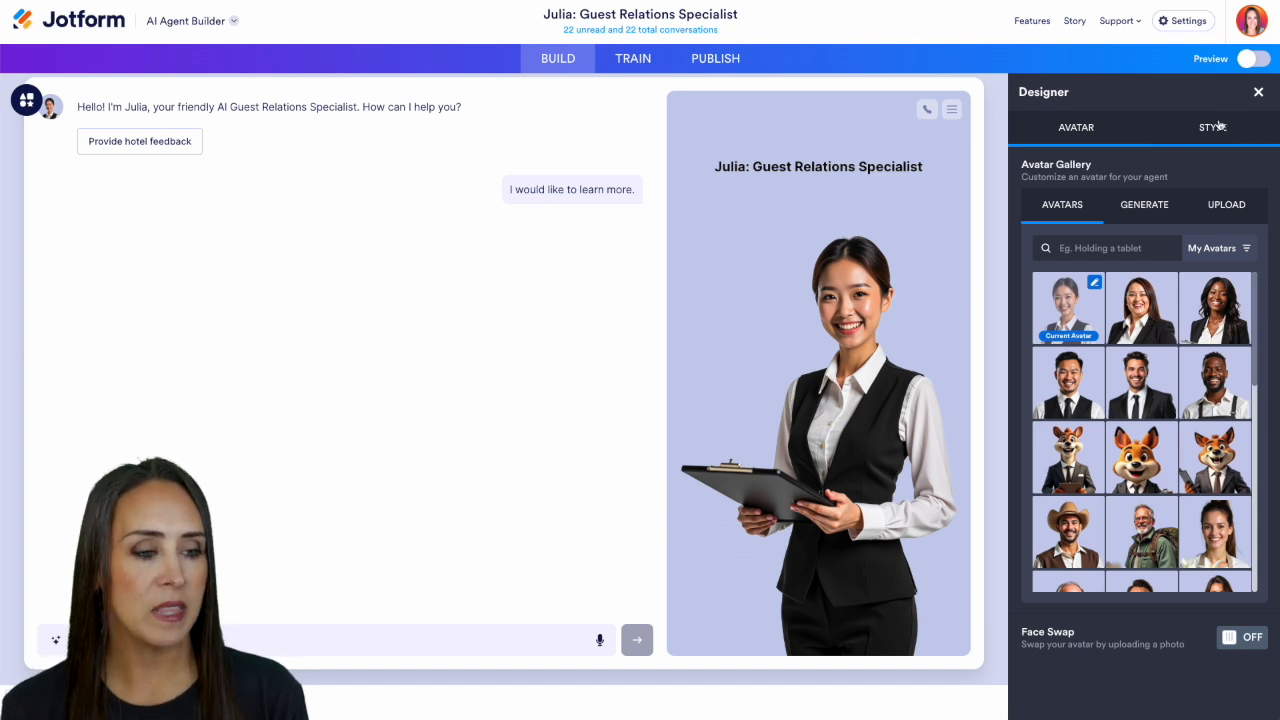
- Apply the green colour scheme and set the agent background end colour to dark green
click(1212, 127)
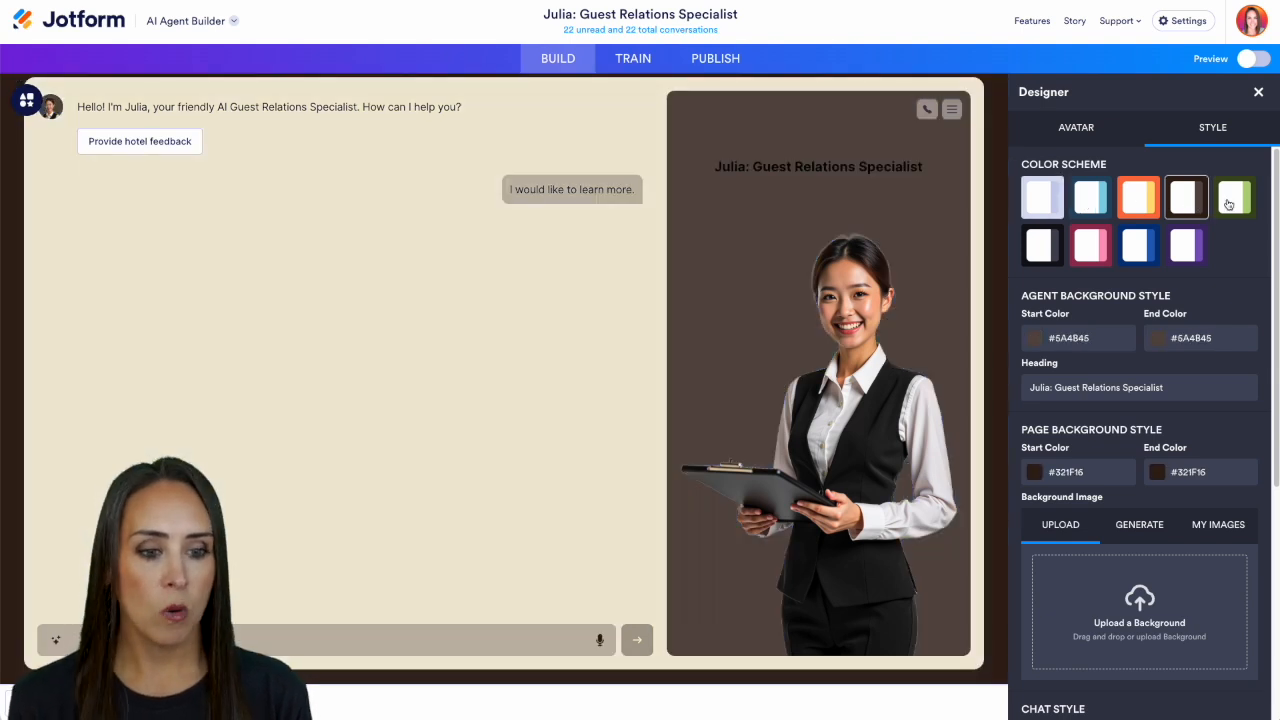
click(1234, 197)
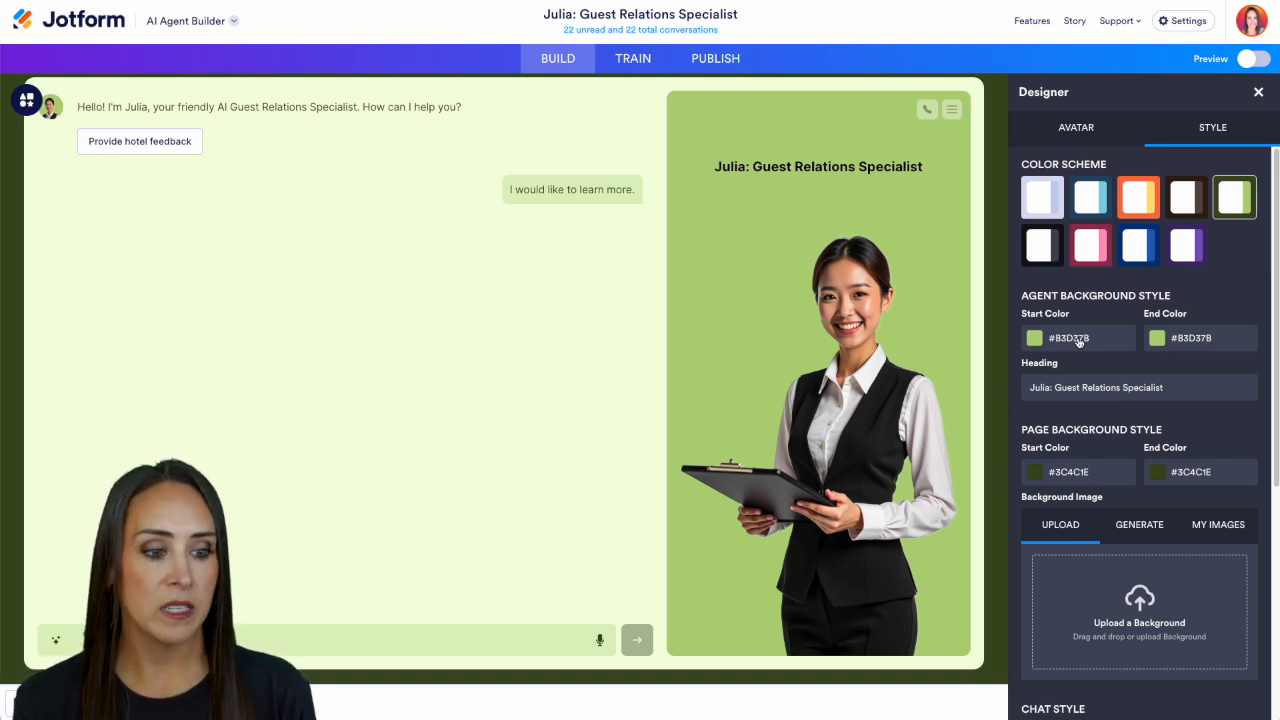
click(1034, 337)
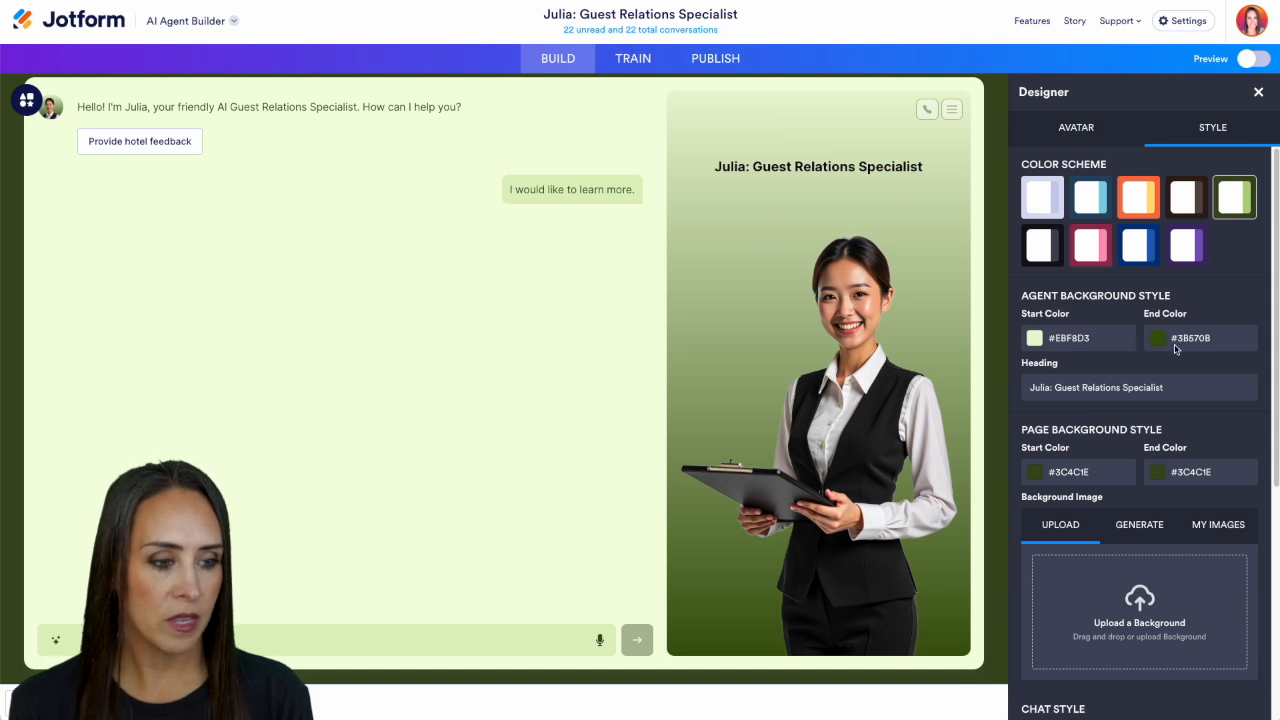
click(1158, 338)
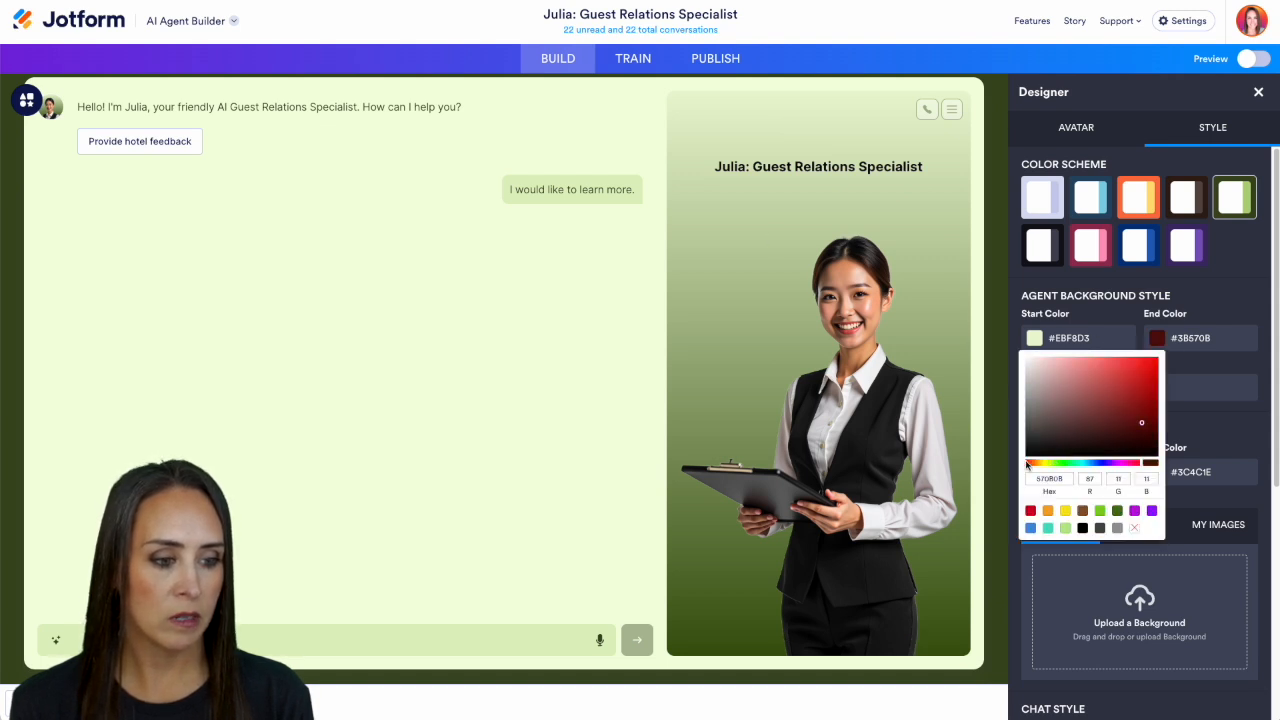
click(1141, 376)
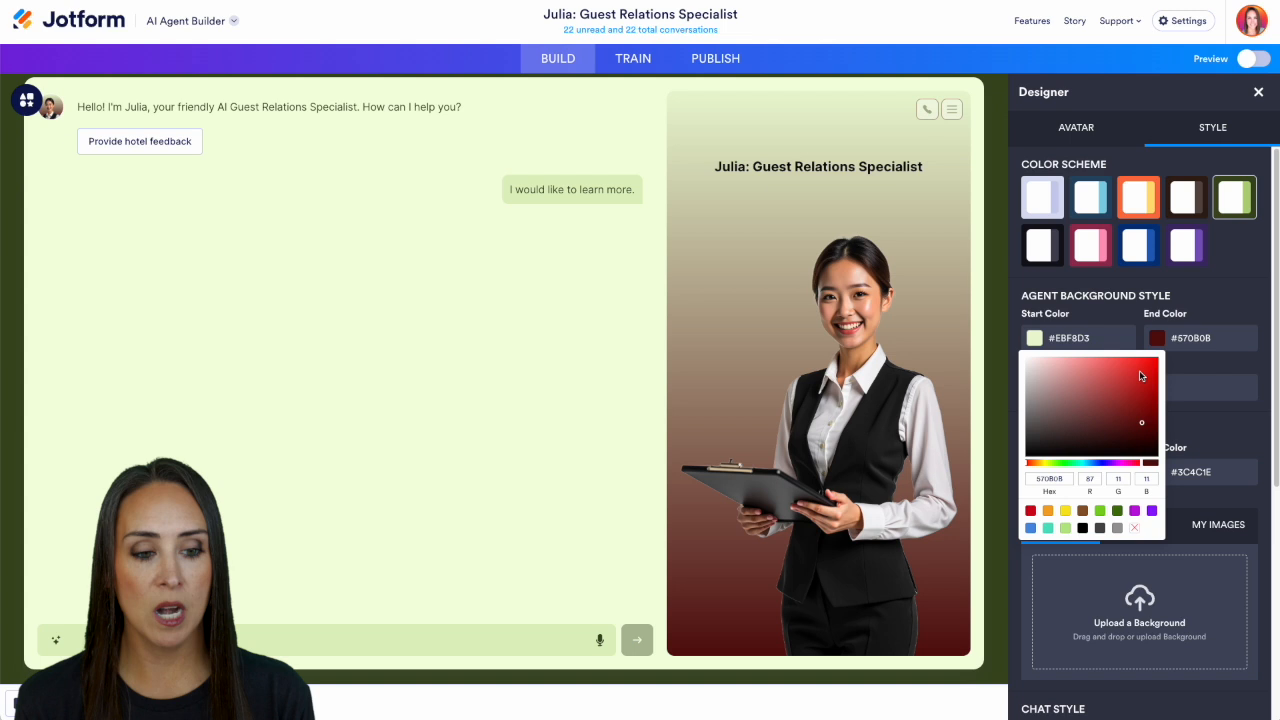
click(1068, 464)
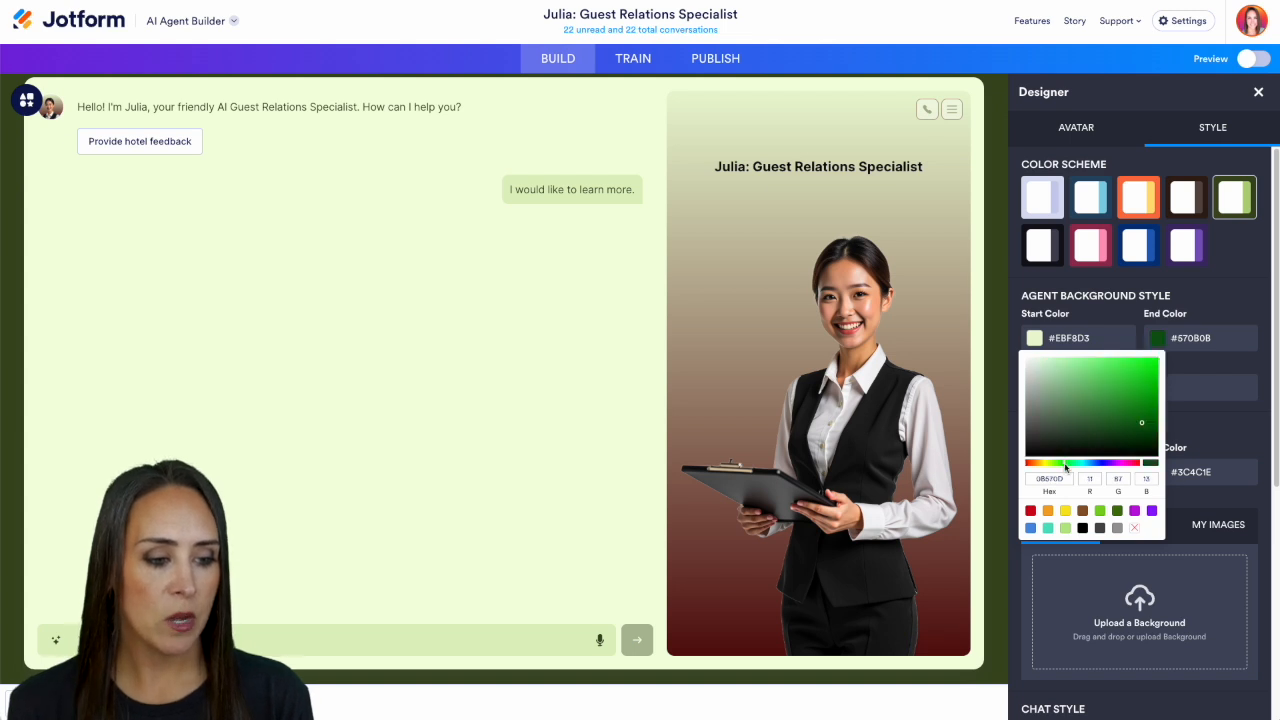
click(1233, 307)
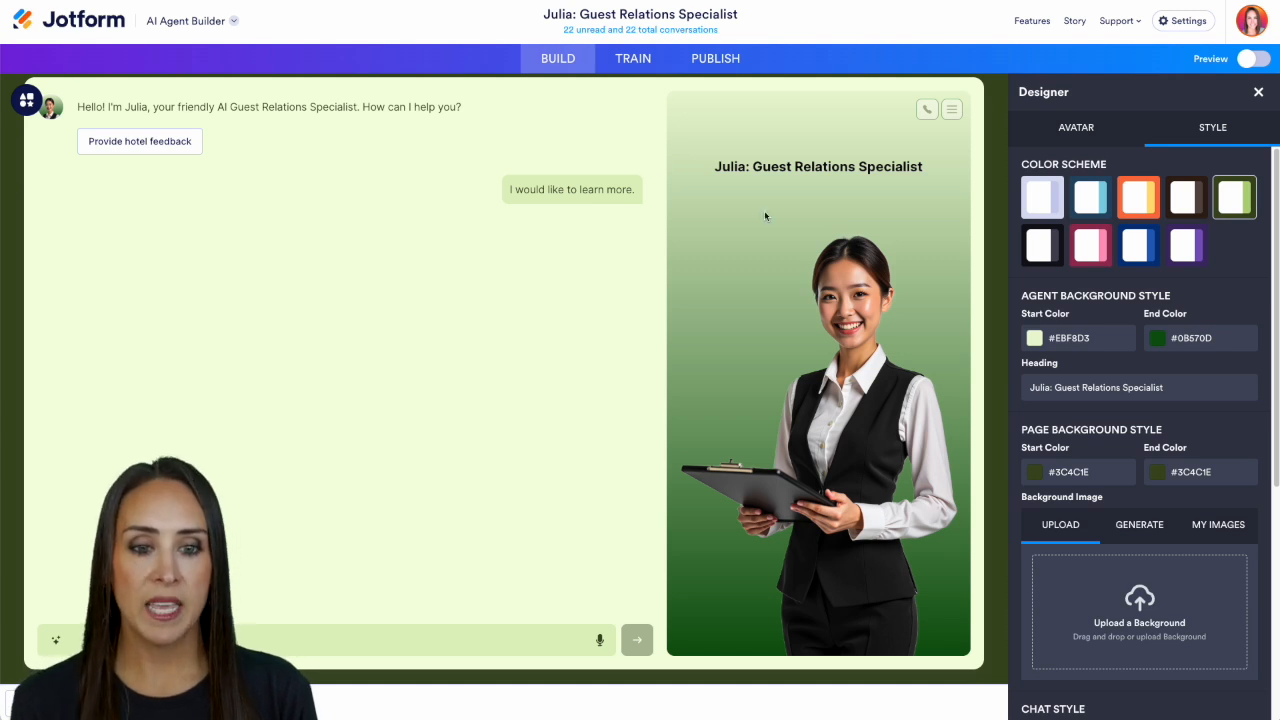
- Rename the heading to 'Julie' and give the page background a lime-to-magenta gradient
click(1138, 388)
text(e)
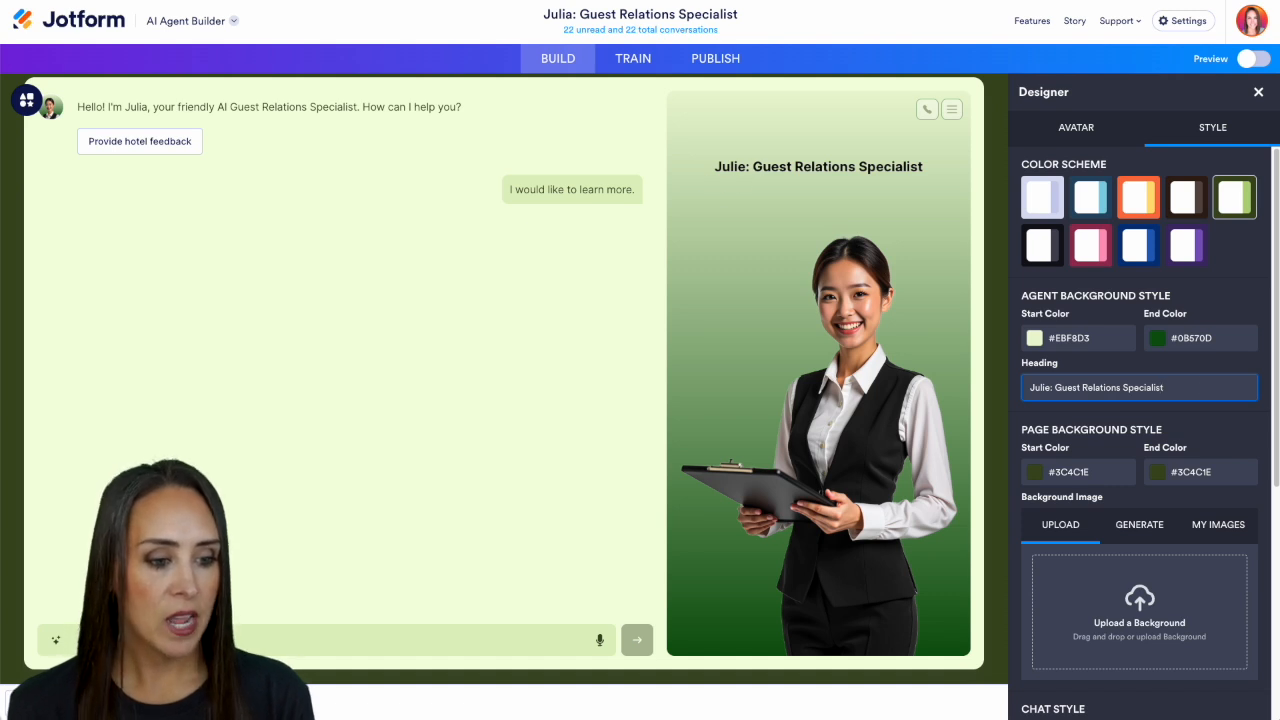
mouse_move(1136, 451)
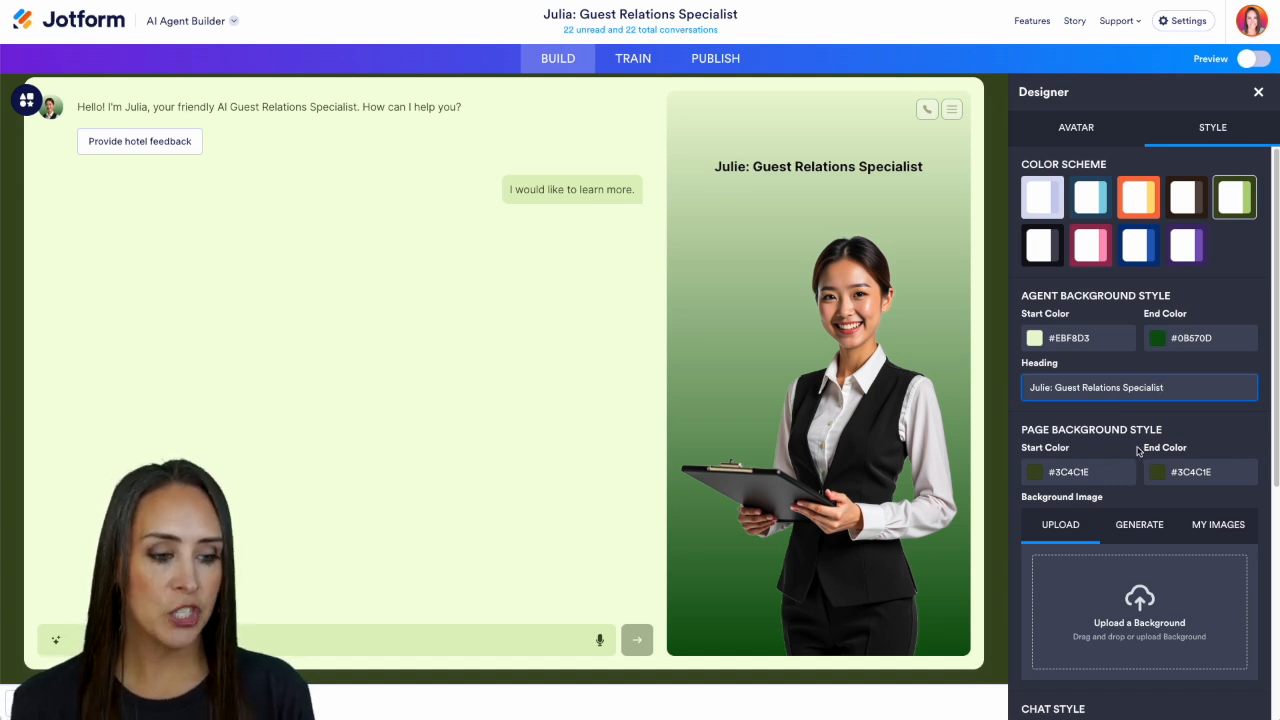
mouse_move(964, 124)
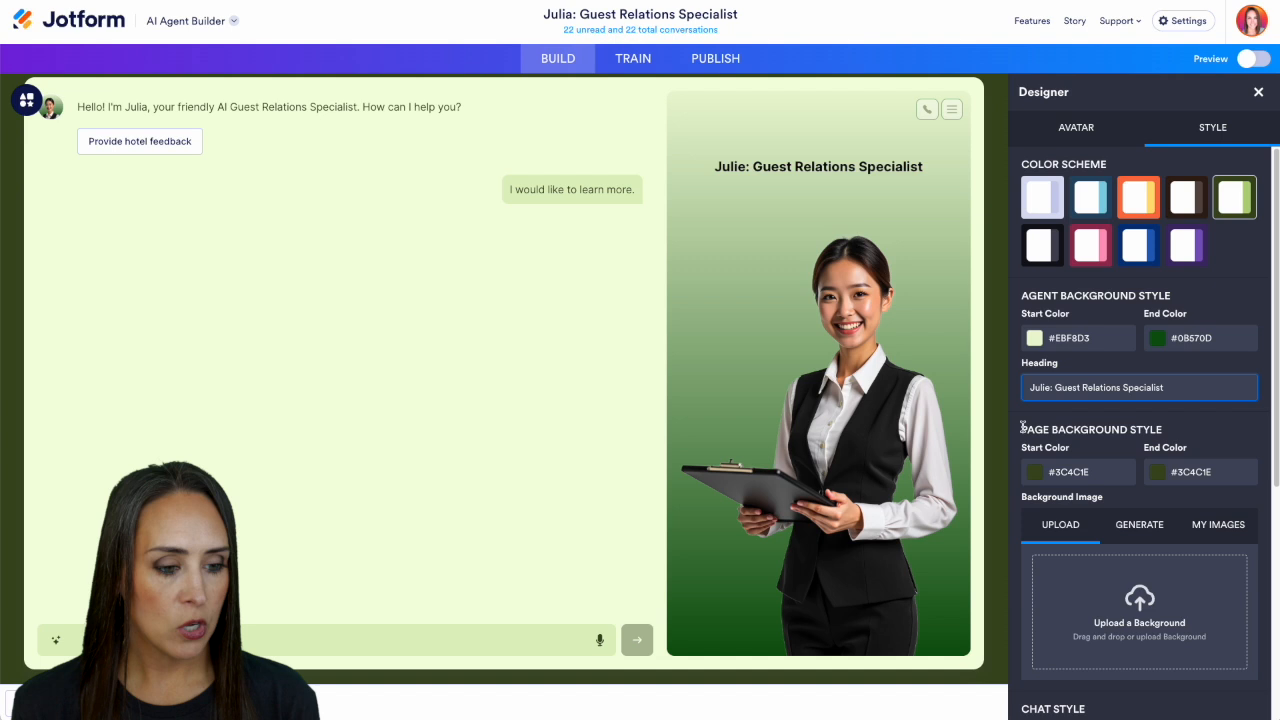
click(1031, 472)
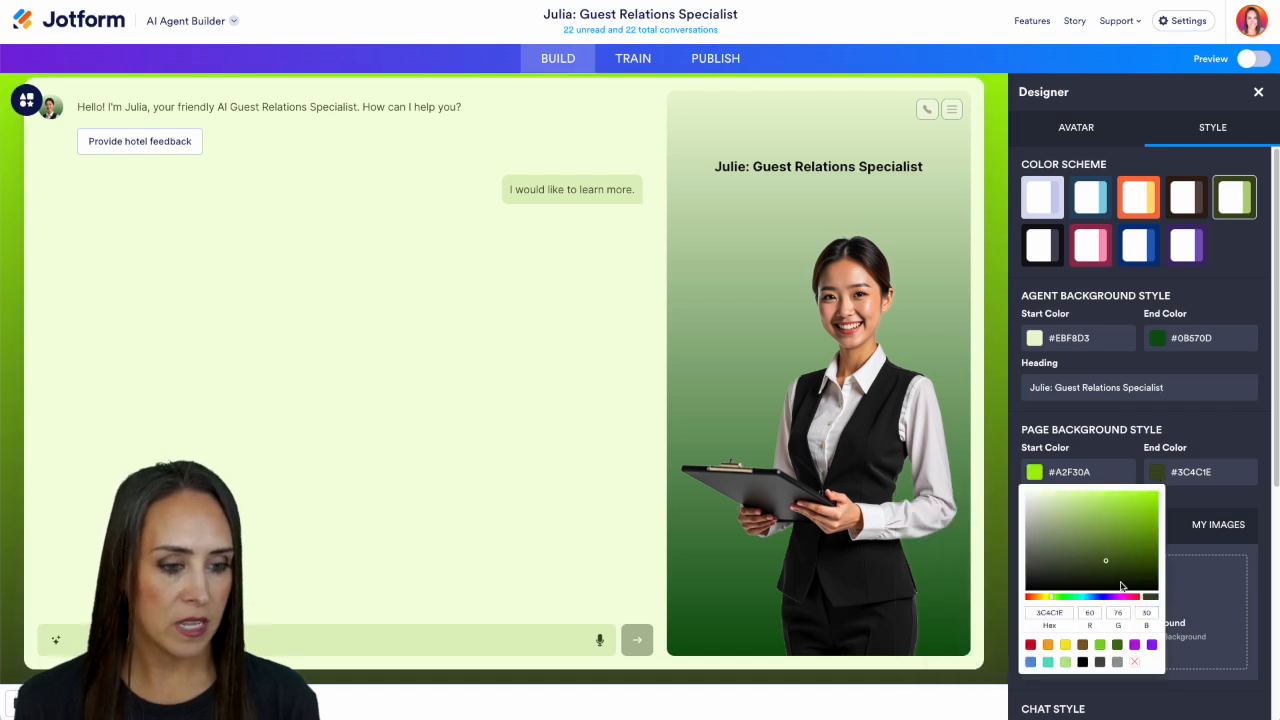
click(1127, 598)
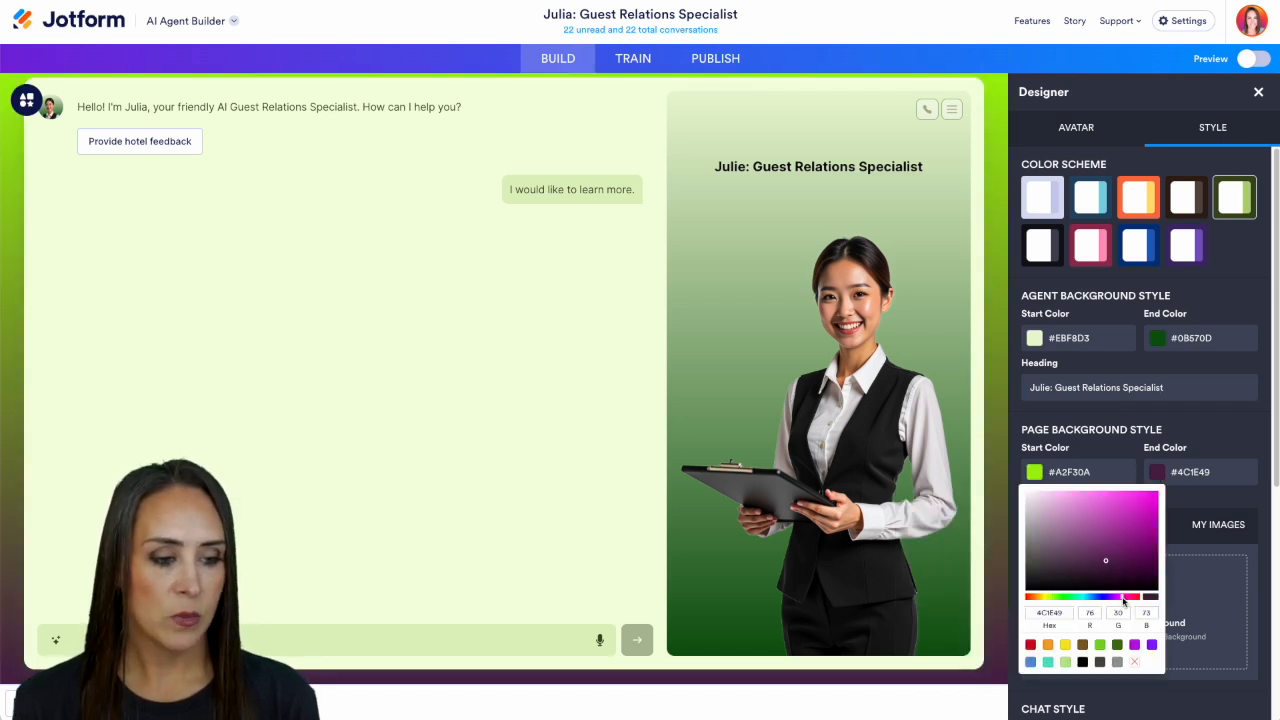
click(1150, 506)
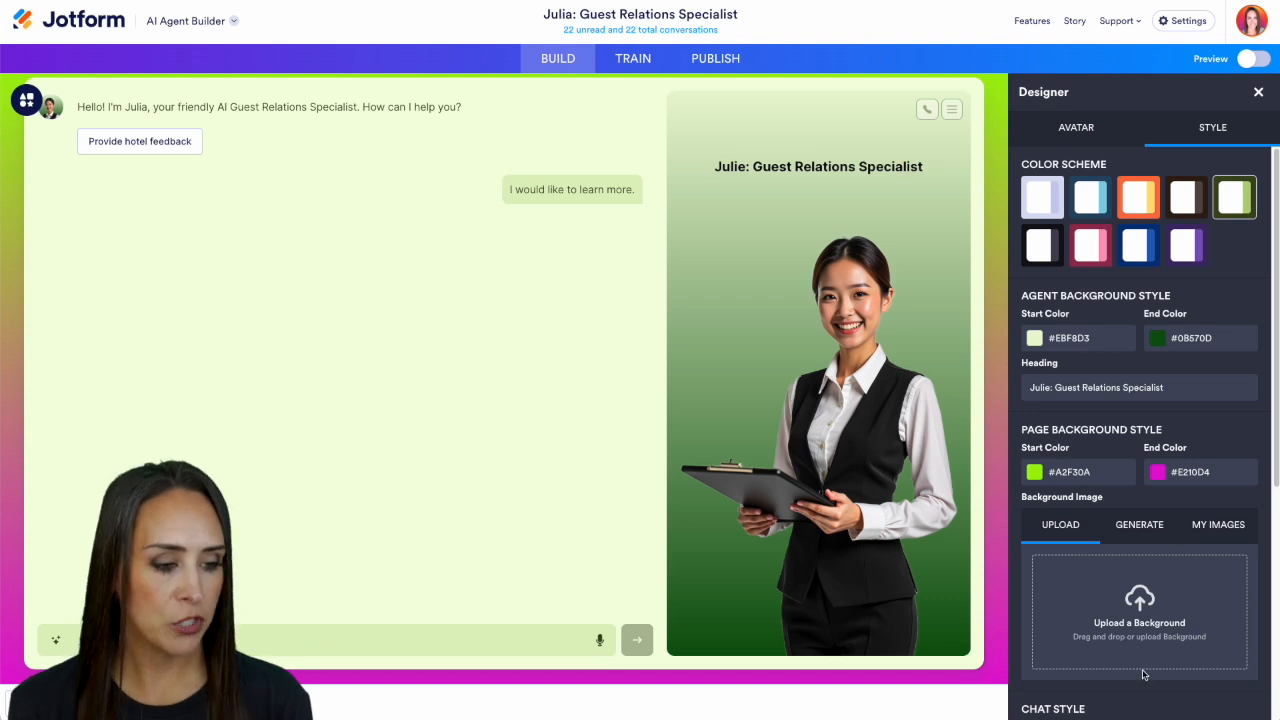
- Set the chat background colour to white and switch to the Left layout
scroll(down, 3)
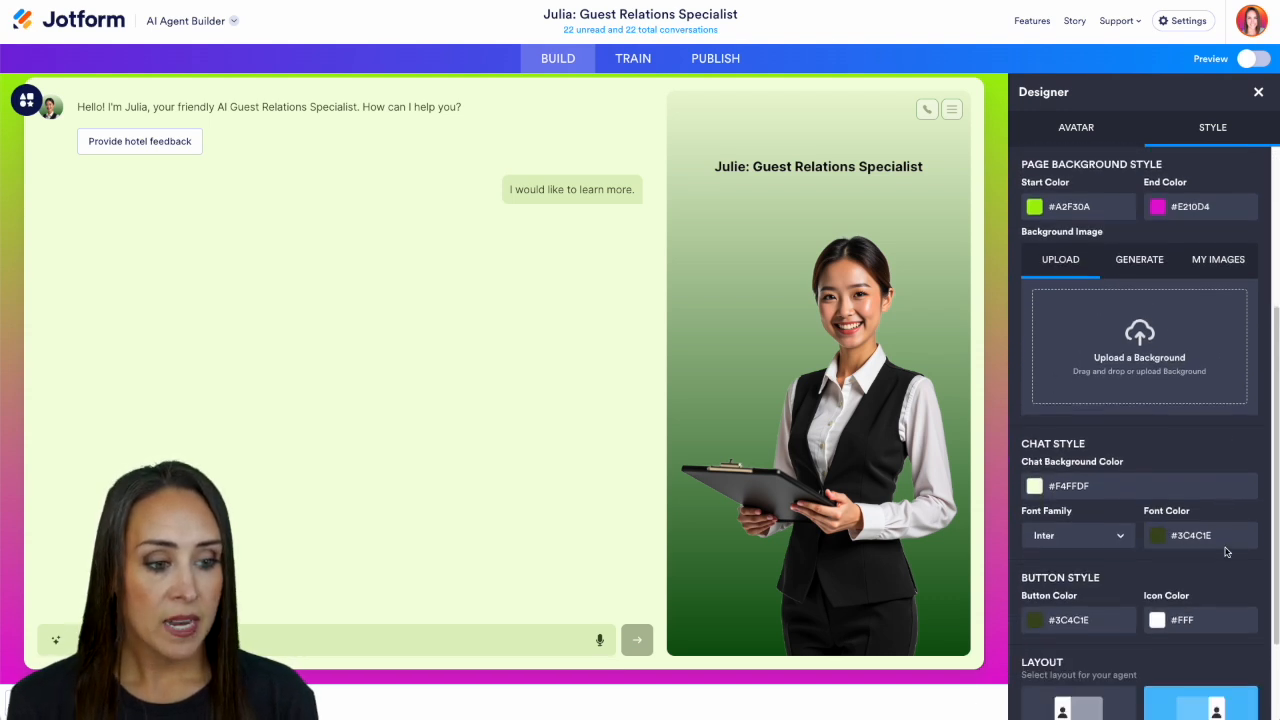
scroll(down, 3)
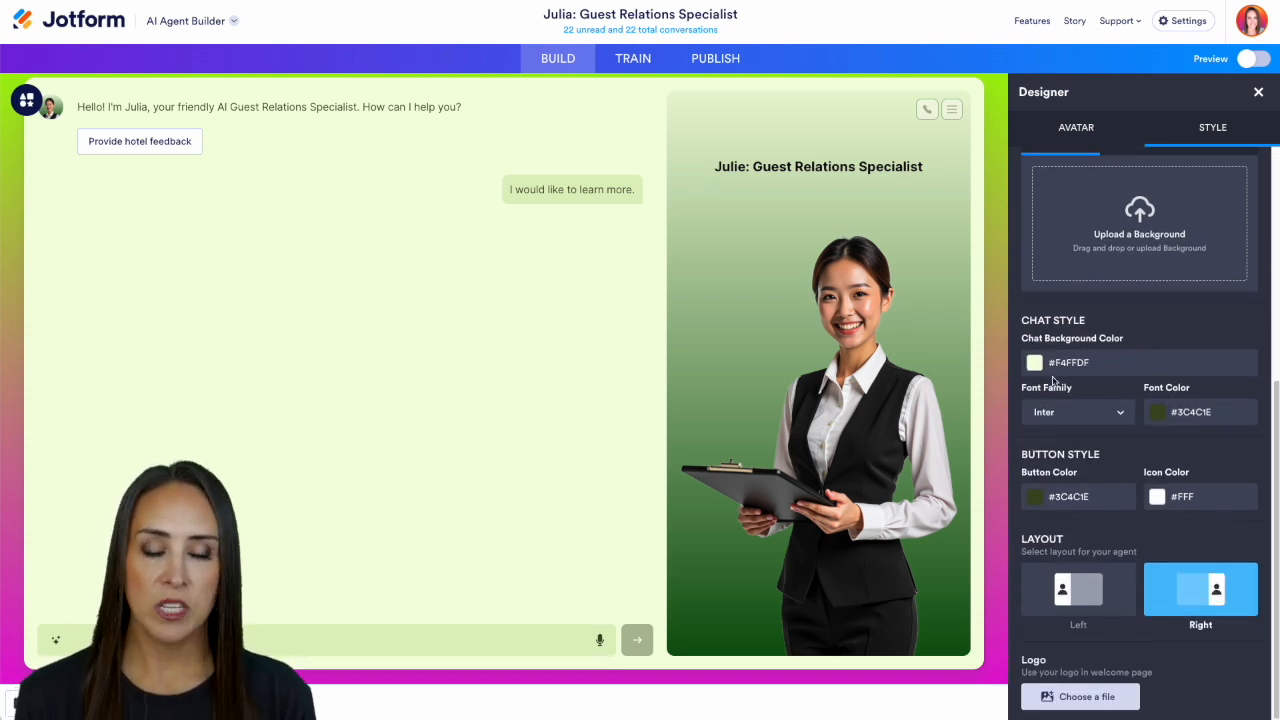
click(1034, 362)
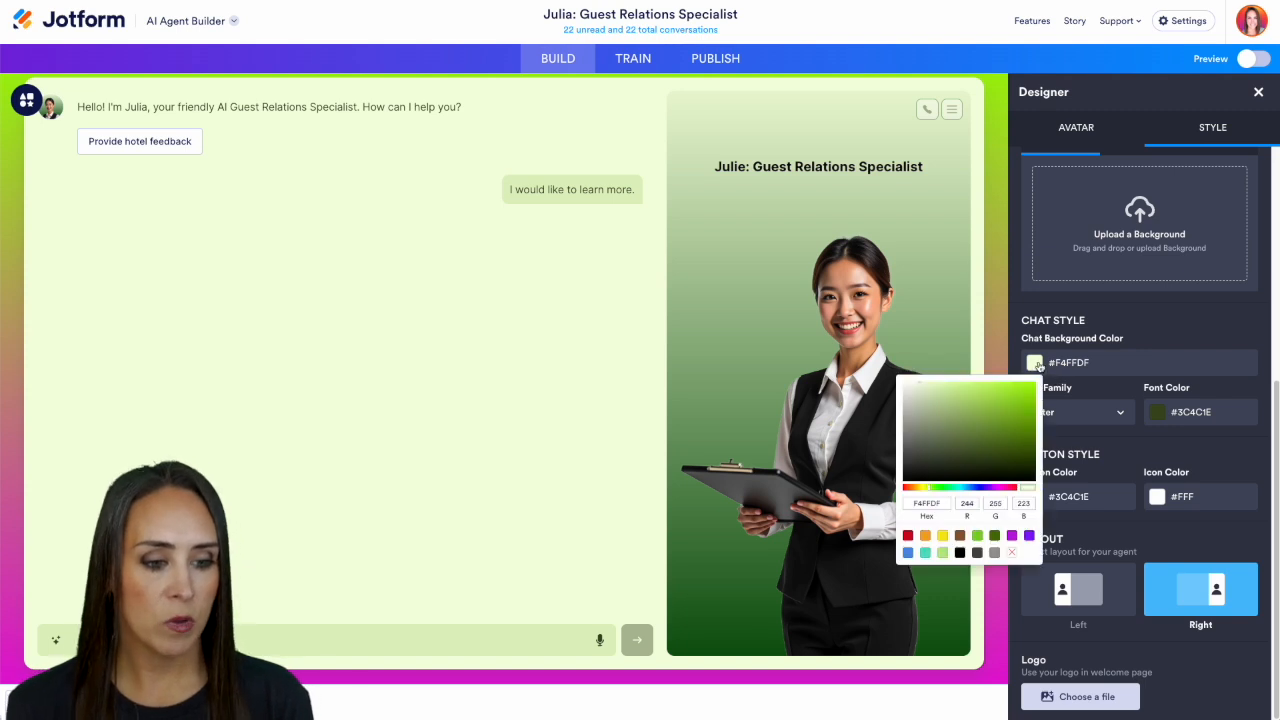
click(912, 391)
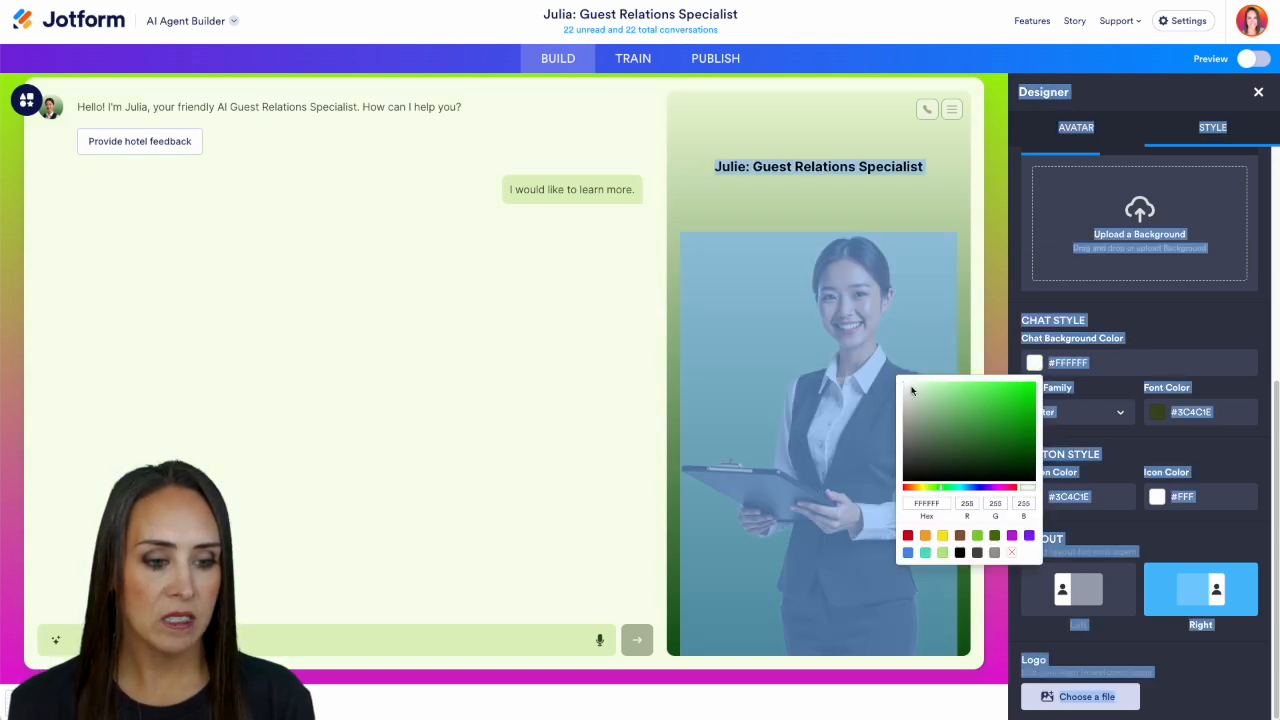
click(912, 390)
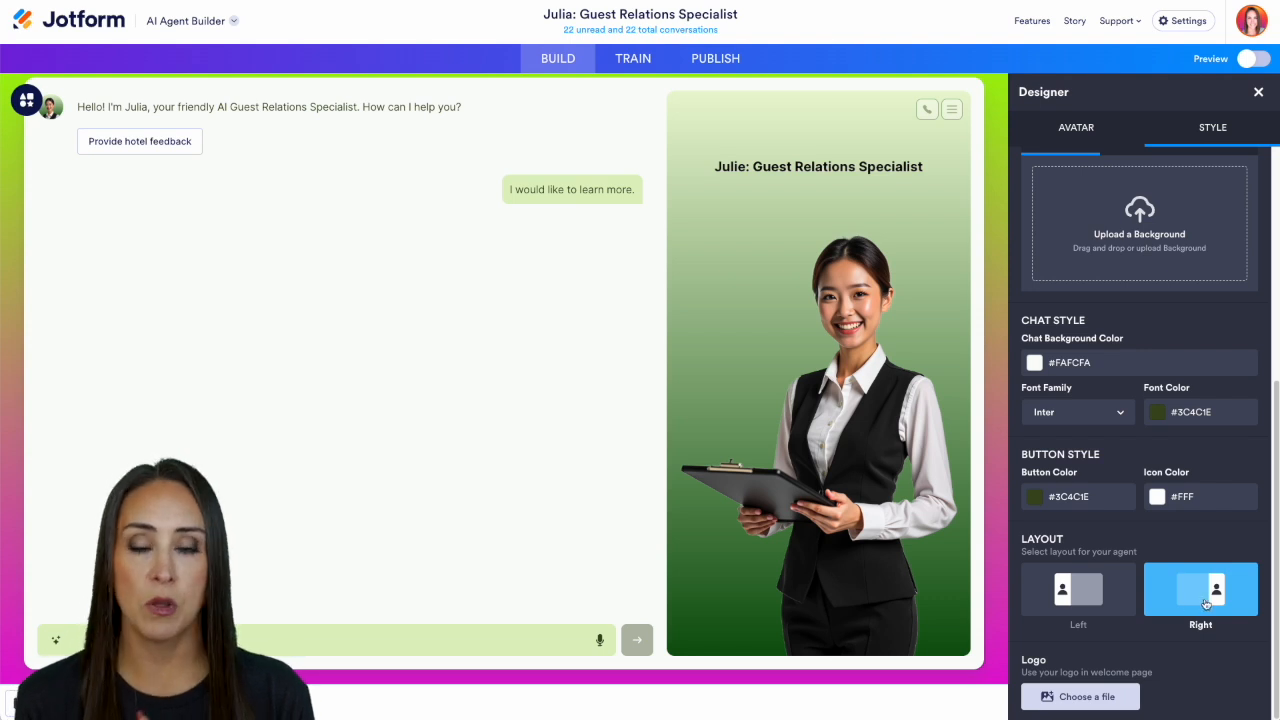
click(1078, 590)
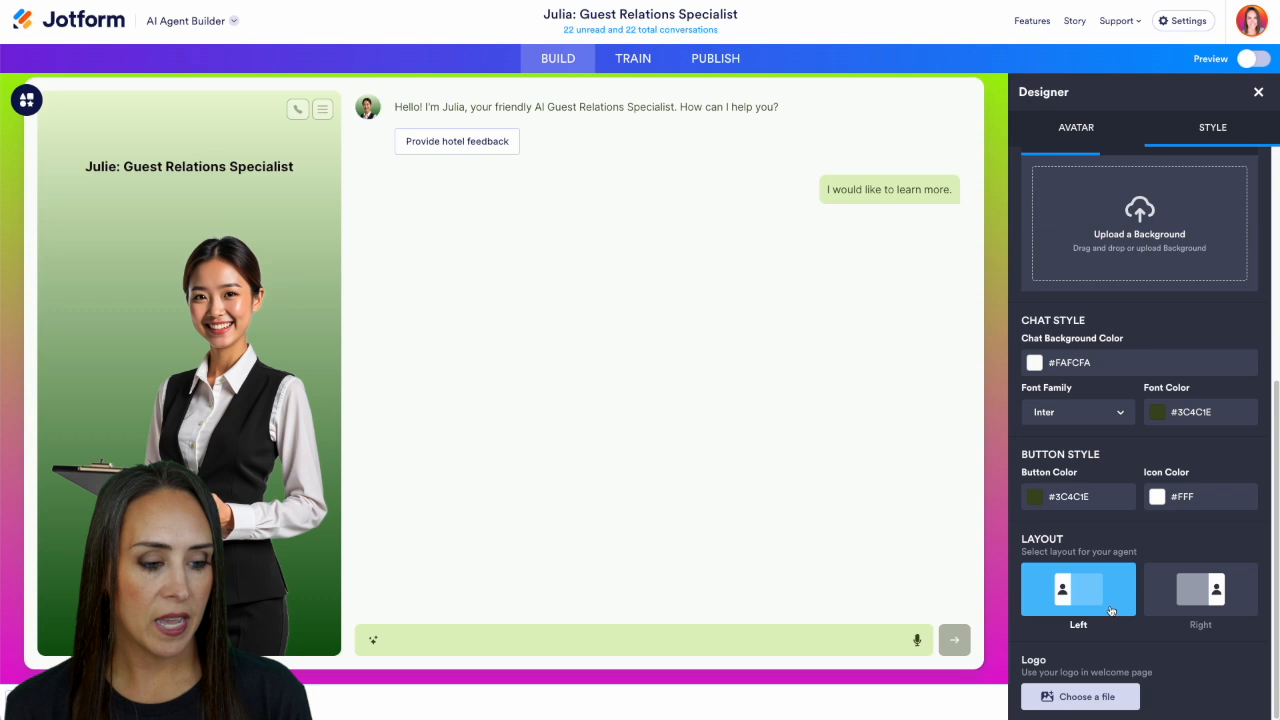
mouse_move(1145, 630)
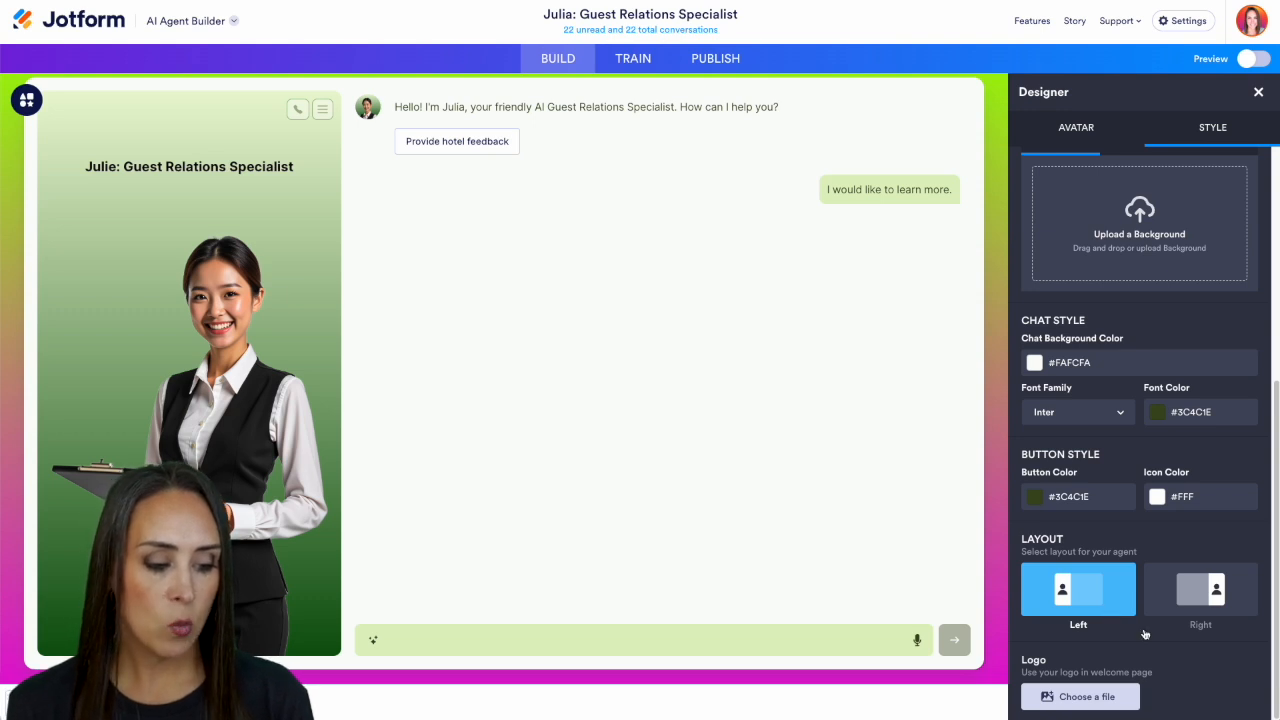